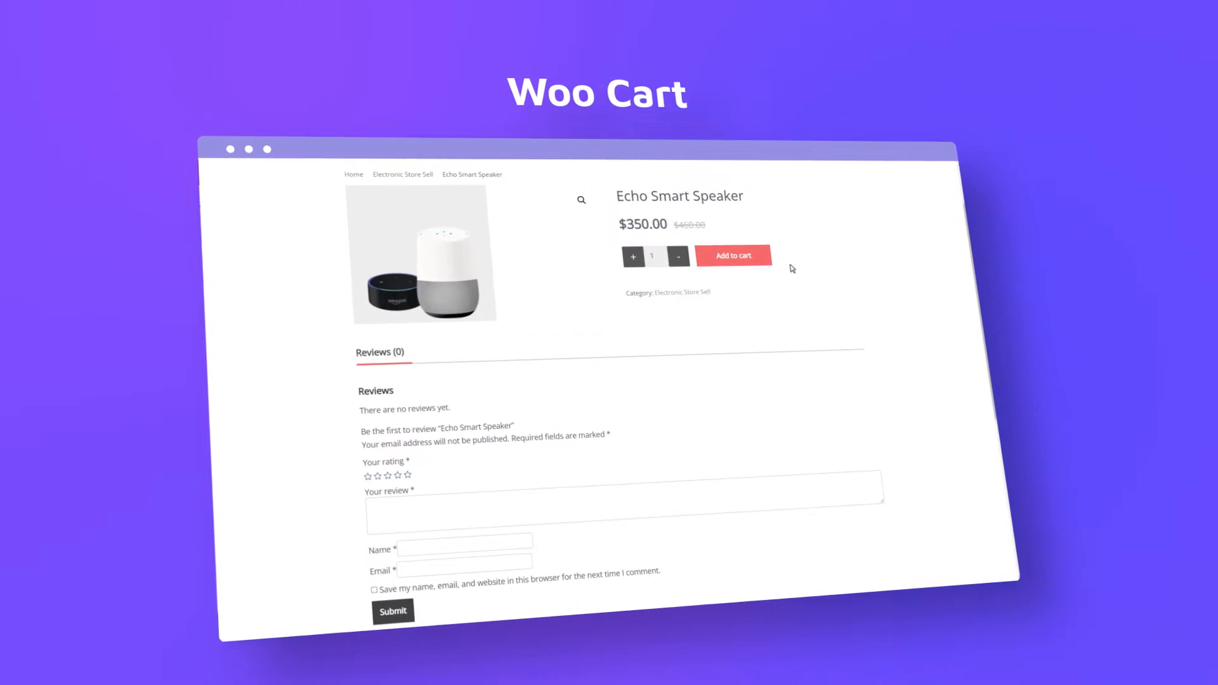
Switch on the Woo Cart toggle under Essential Addons Elements, WooCommerce Elements.
left_click(732, 255)
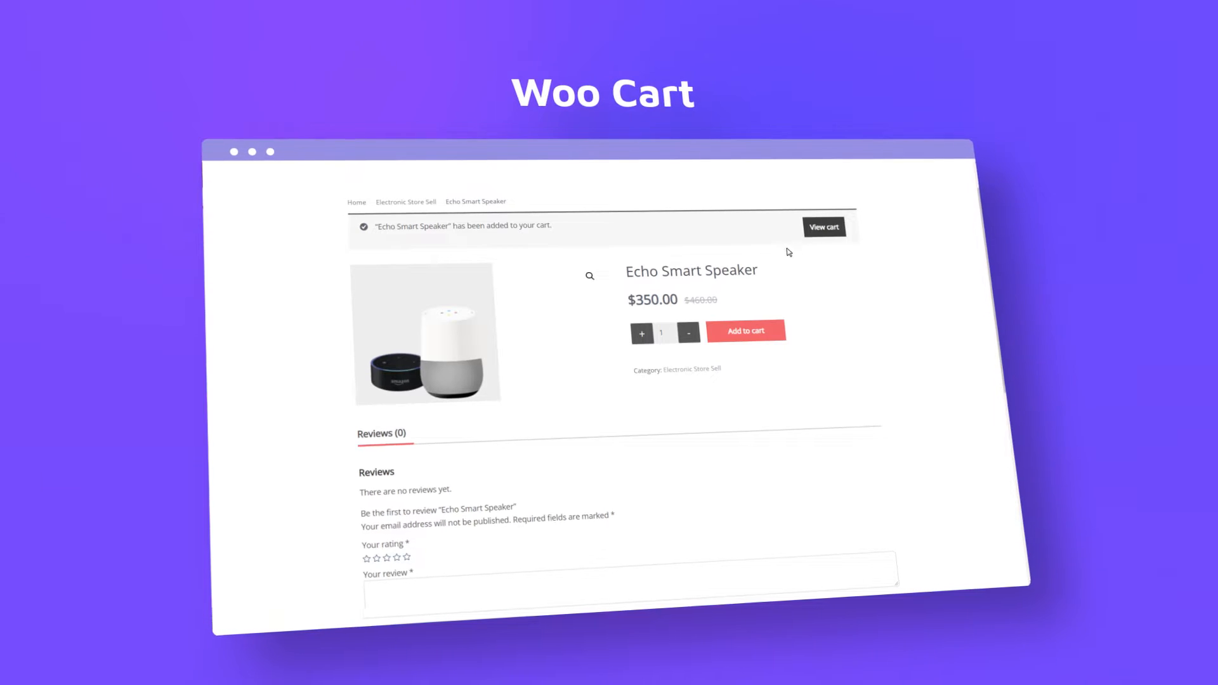
left_click(823, 227)
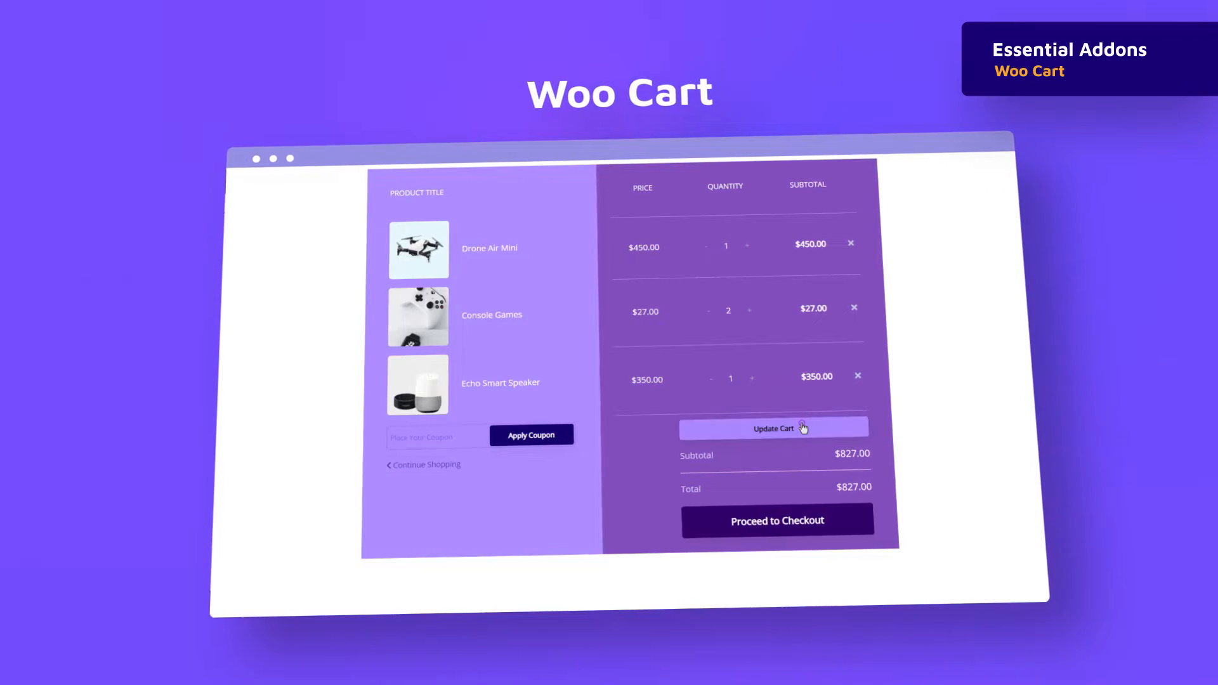
left_click(772, 429)
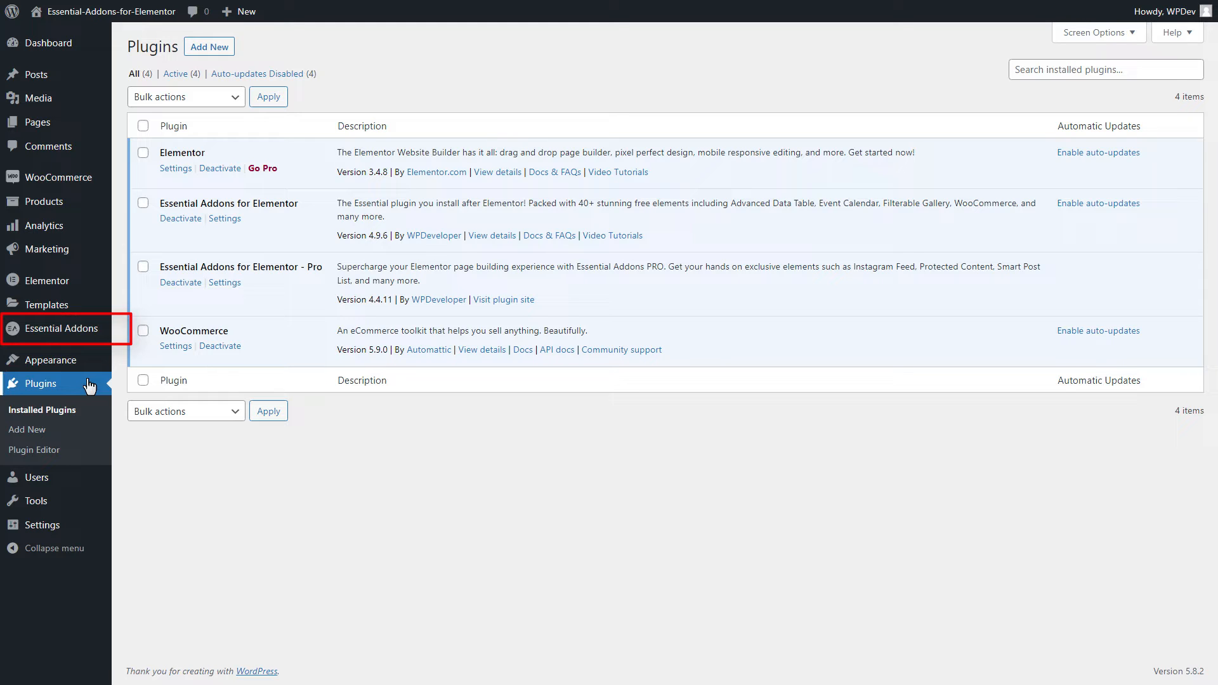
left_click(61, 328)
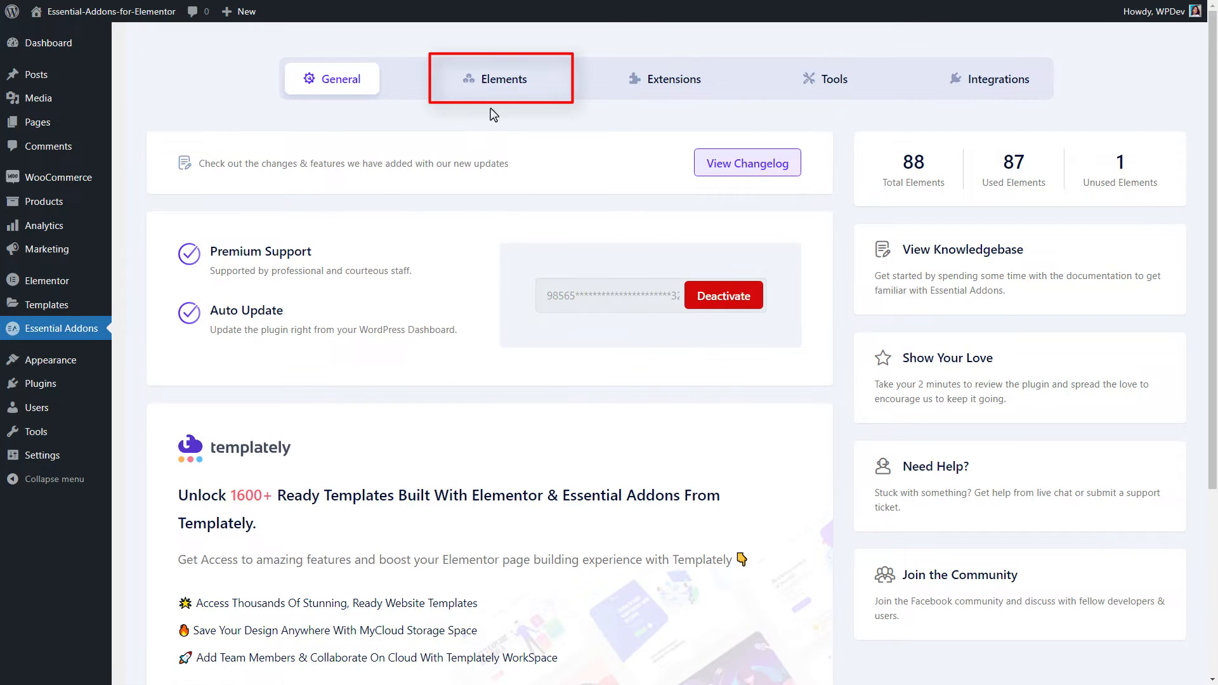
left_click(503, 78)
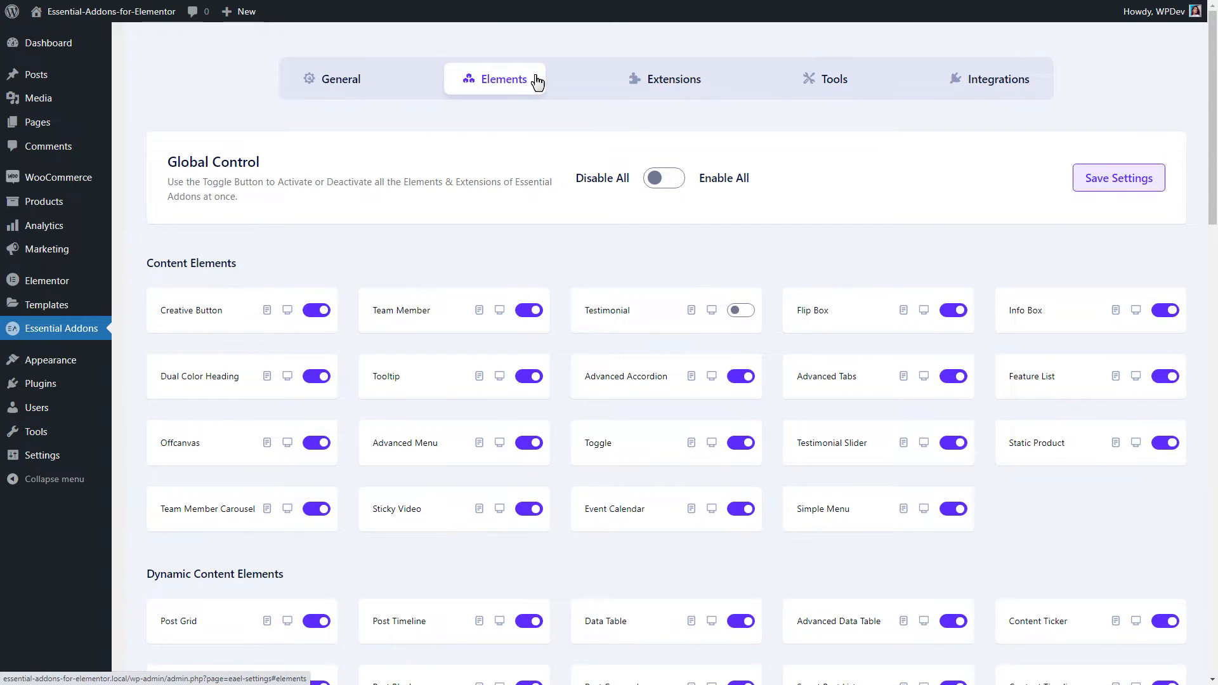
scroll("down", 3)
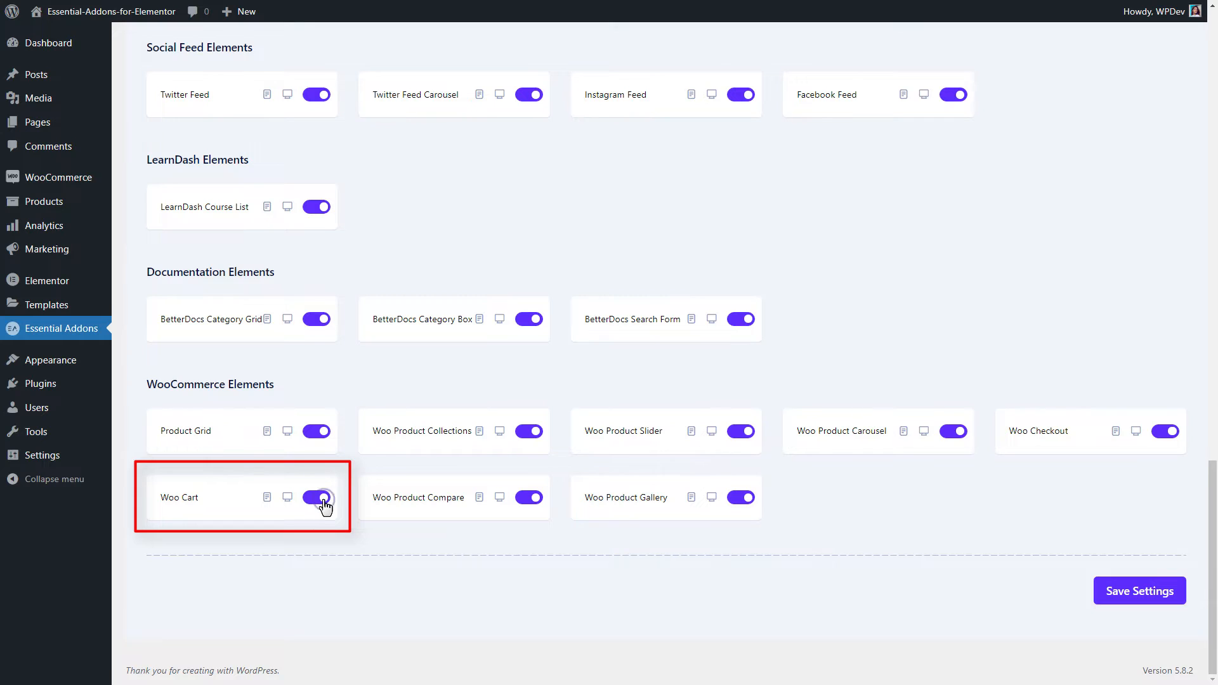
left_click(1138, 590)
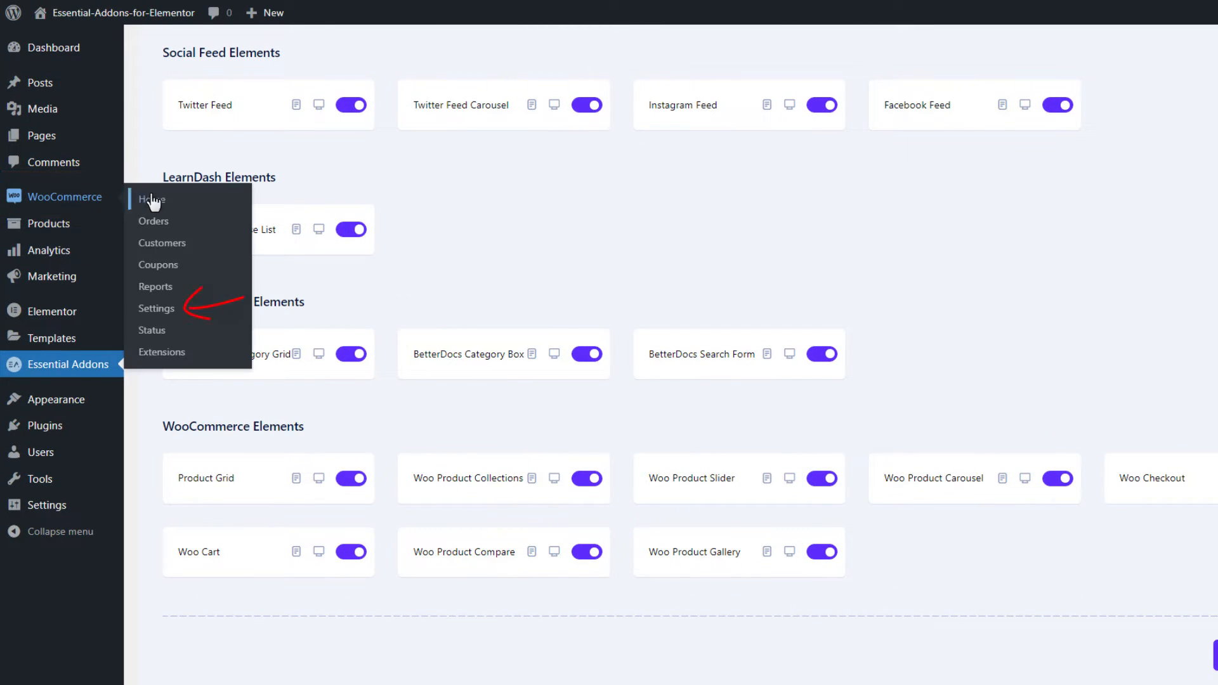
Set Cart (ID: 7047) as the Cart page in WooCommerce Advanced settings and save.
left_click(156, 308)
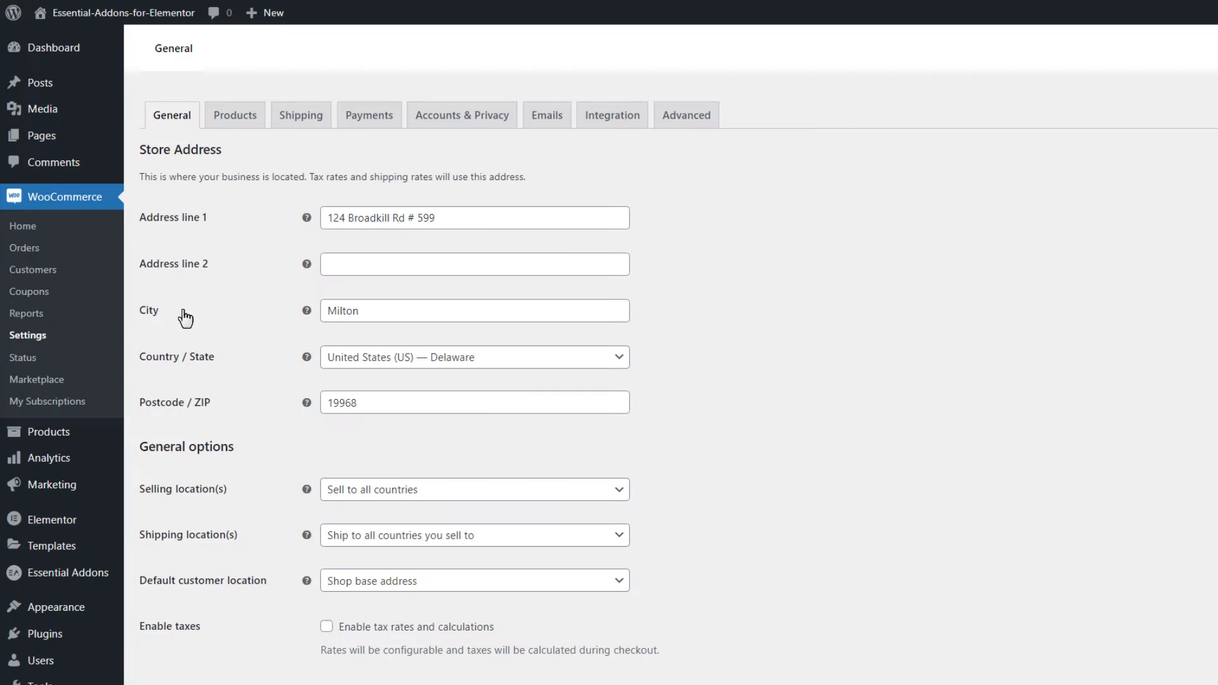
left_click(686, 115)
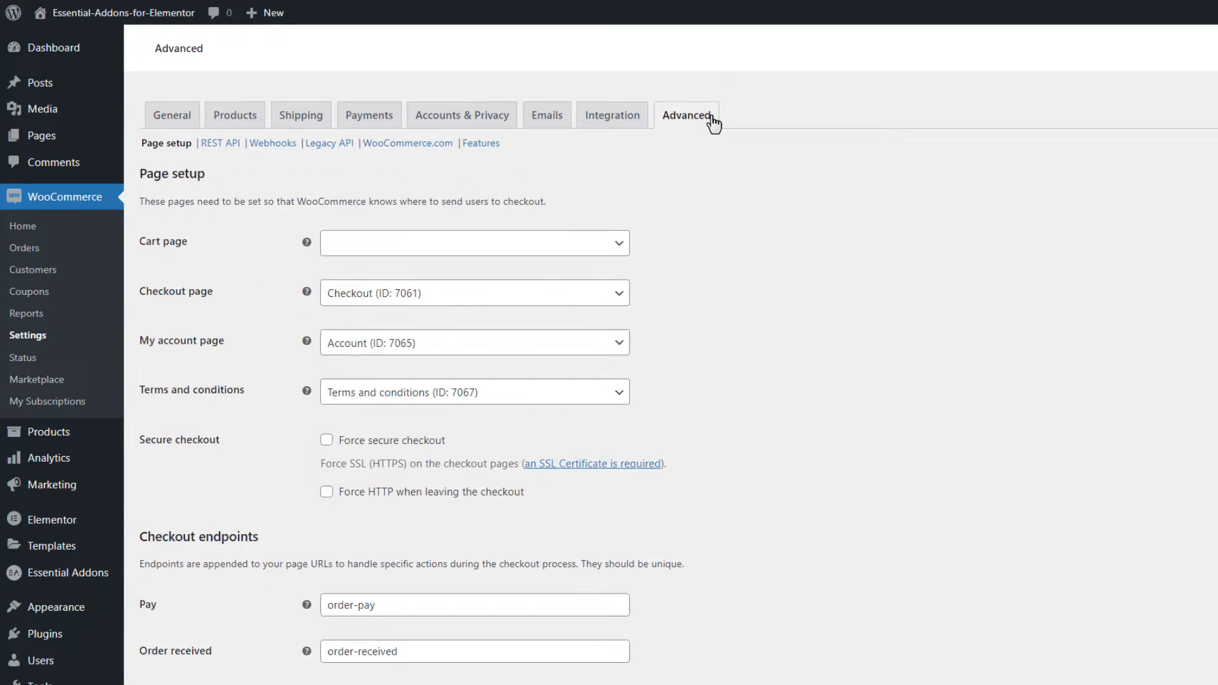
left_click(473, 243)
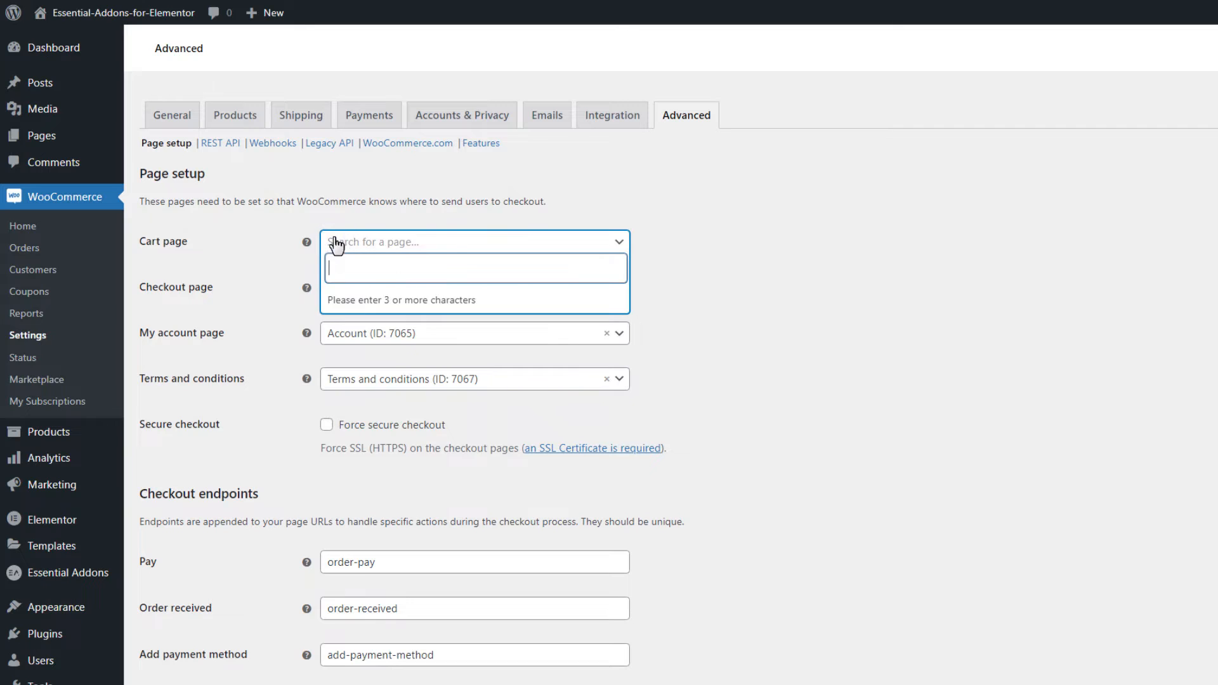
type("cart")
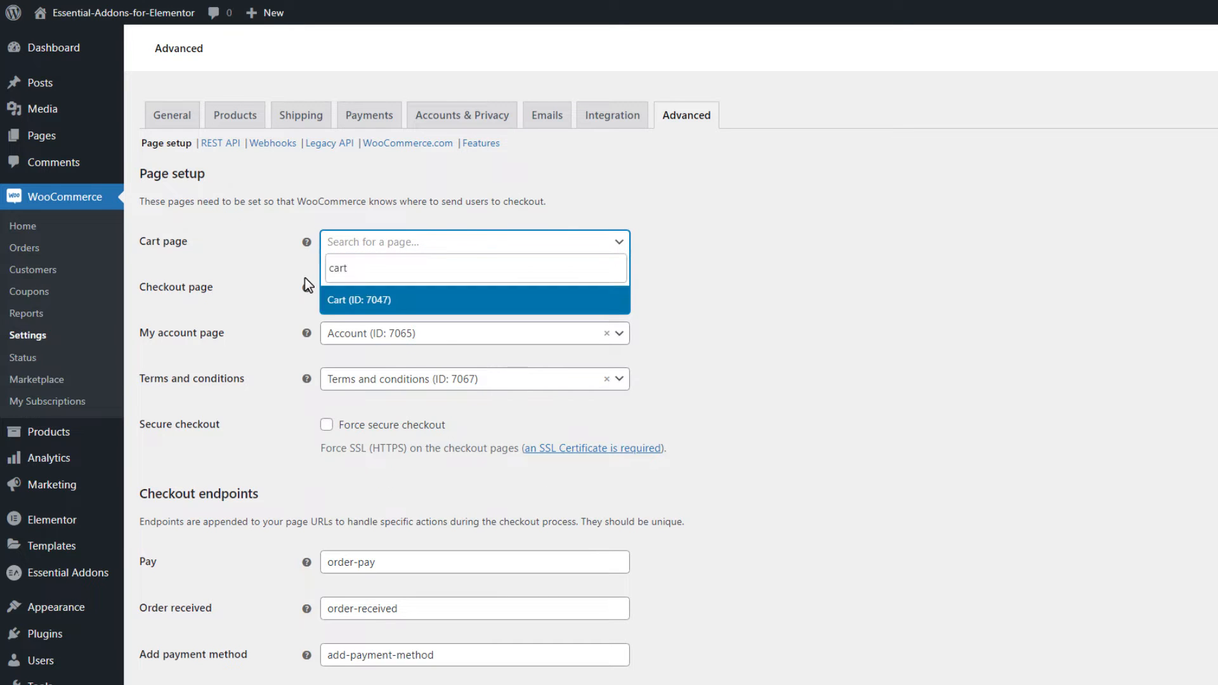
left_click(358, 300)
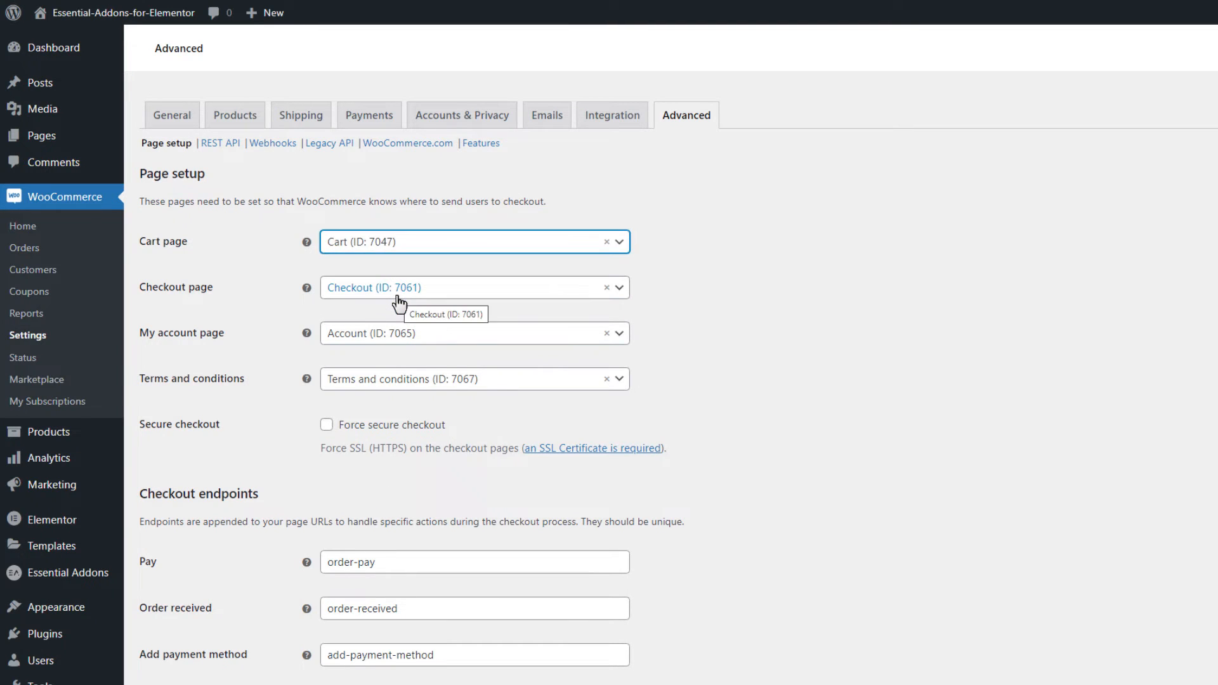
scroll("down", 3)
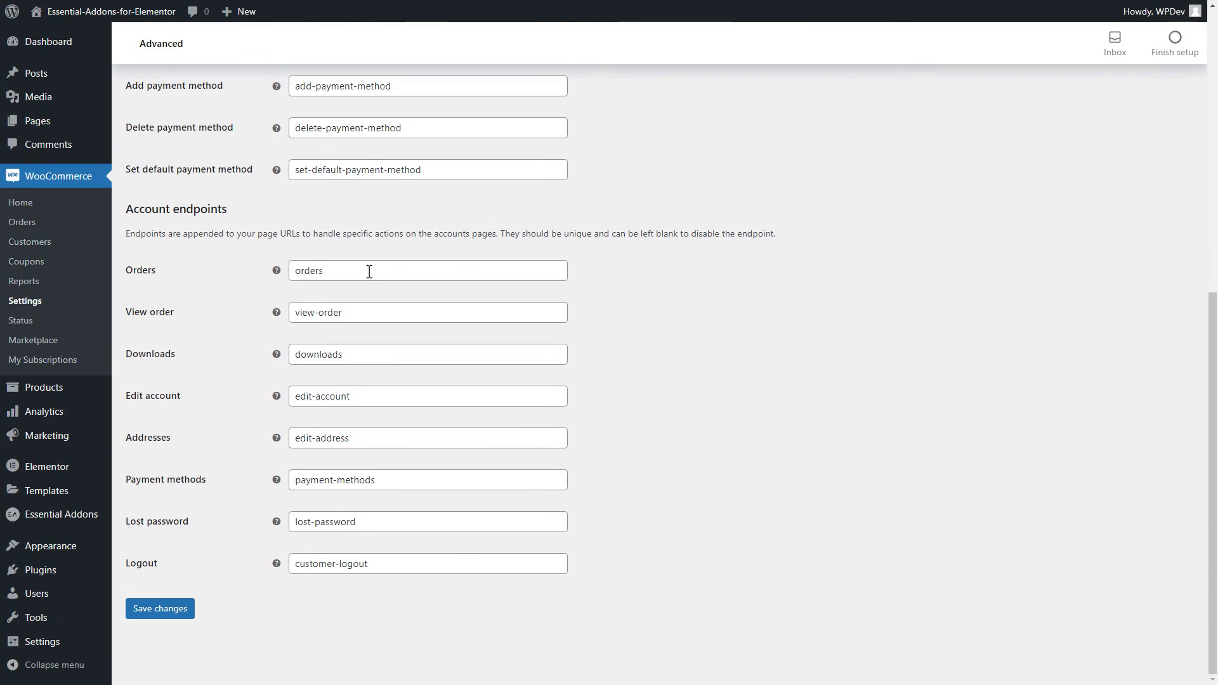
left_click(159, 608)
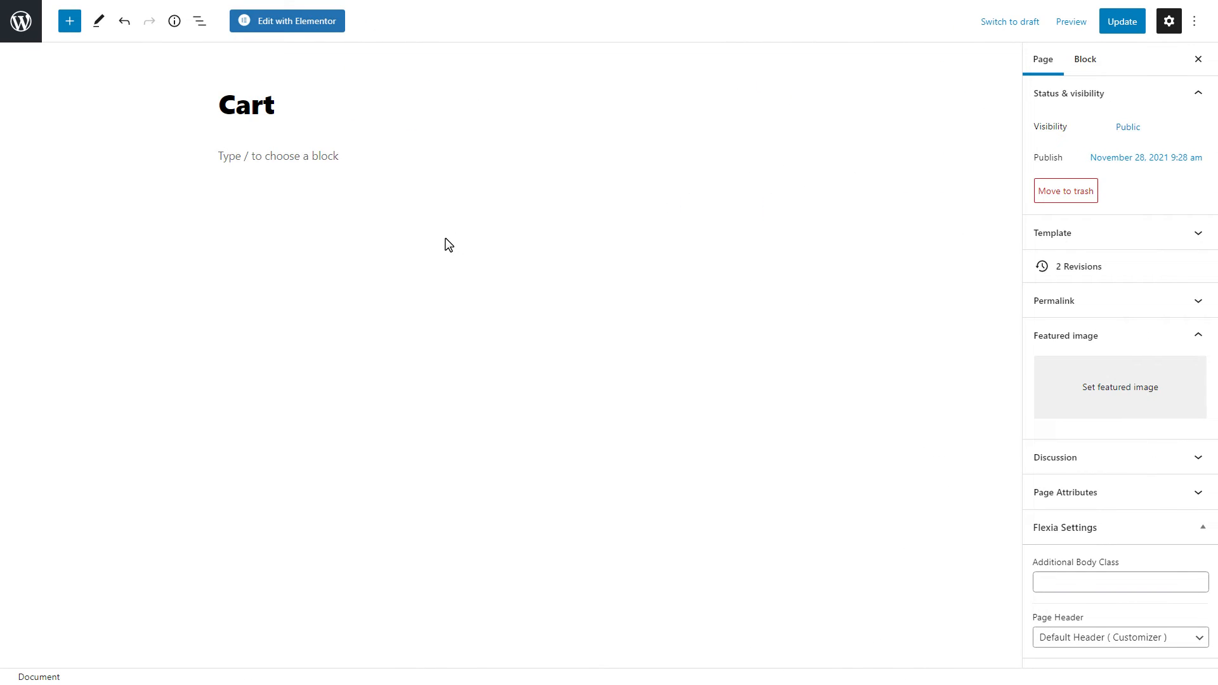
Open the Cart page with Elementor and drag the Woo Cart widget into the empty section.
left_click(287, 21)
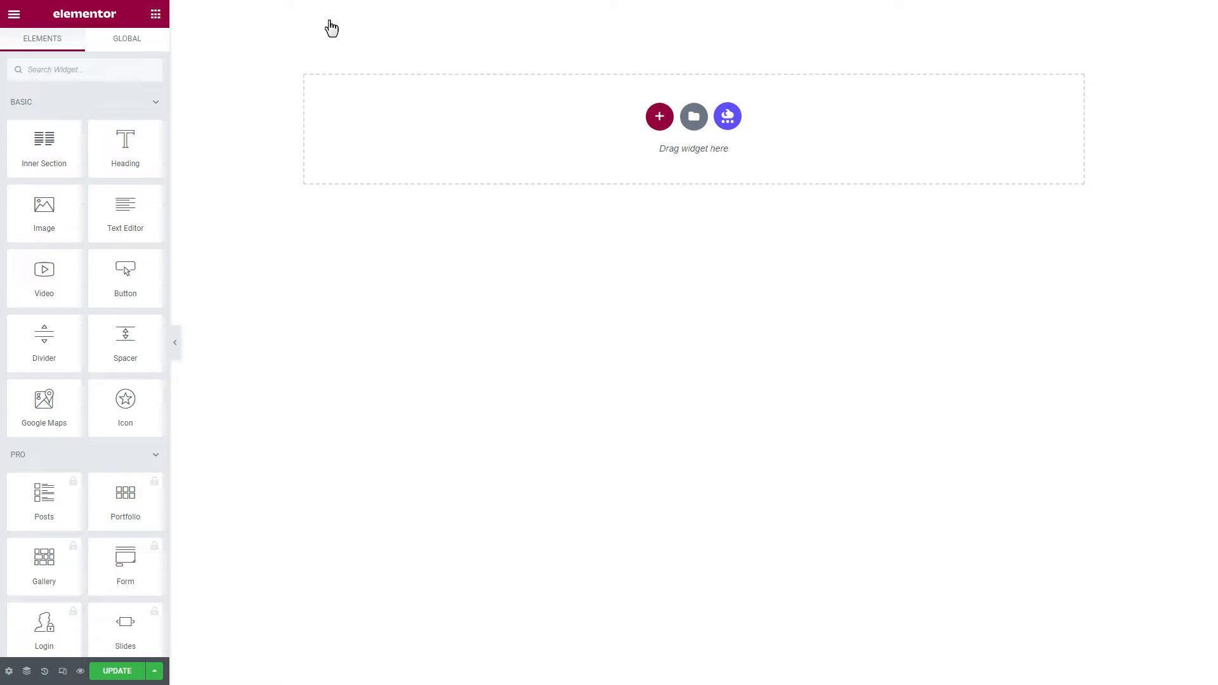
left_click(84, 69)
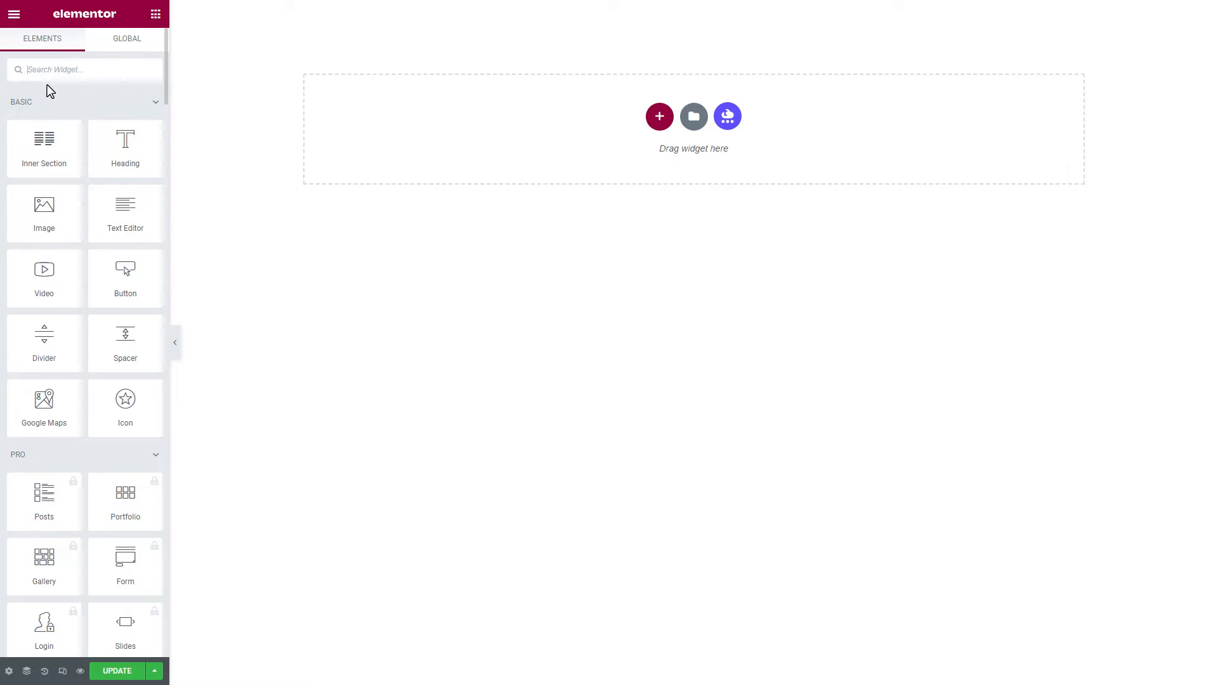
type("Woo Cart")
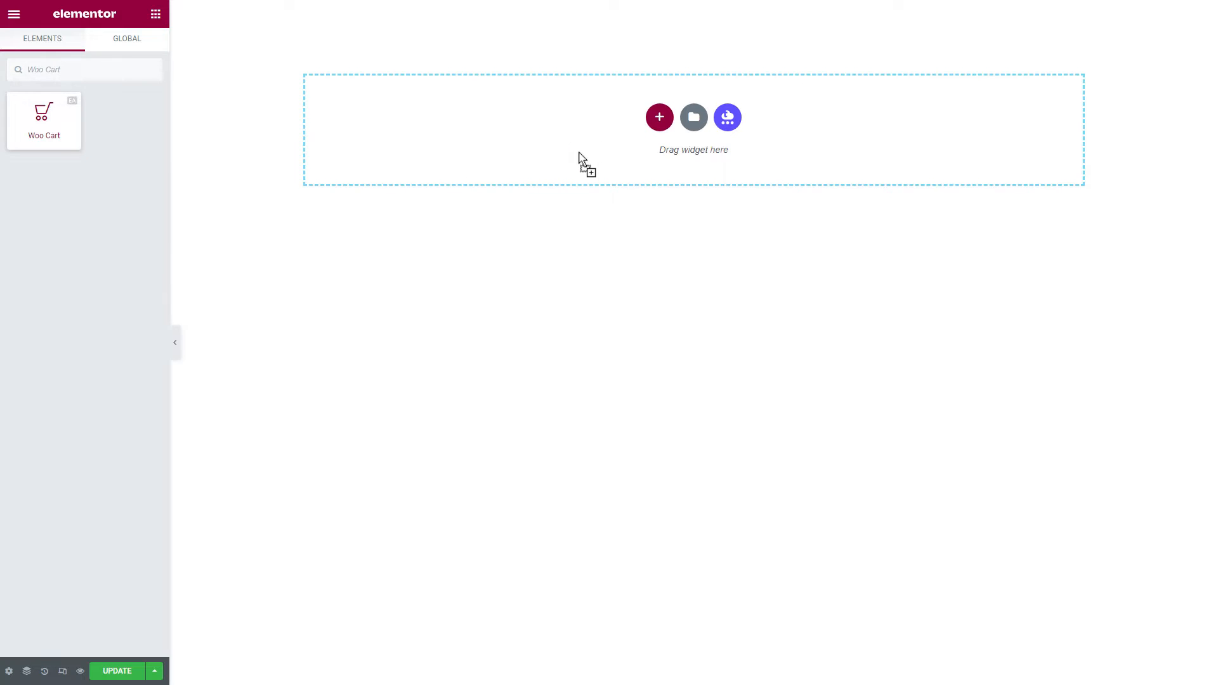
left_click_drag(44, 120, 693, 128)
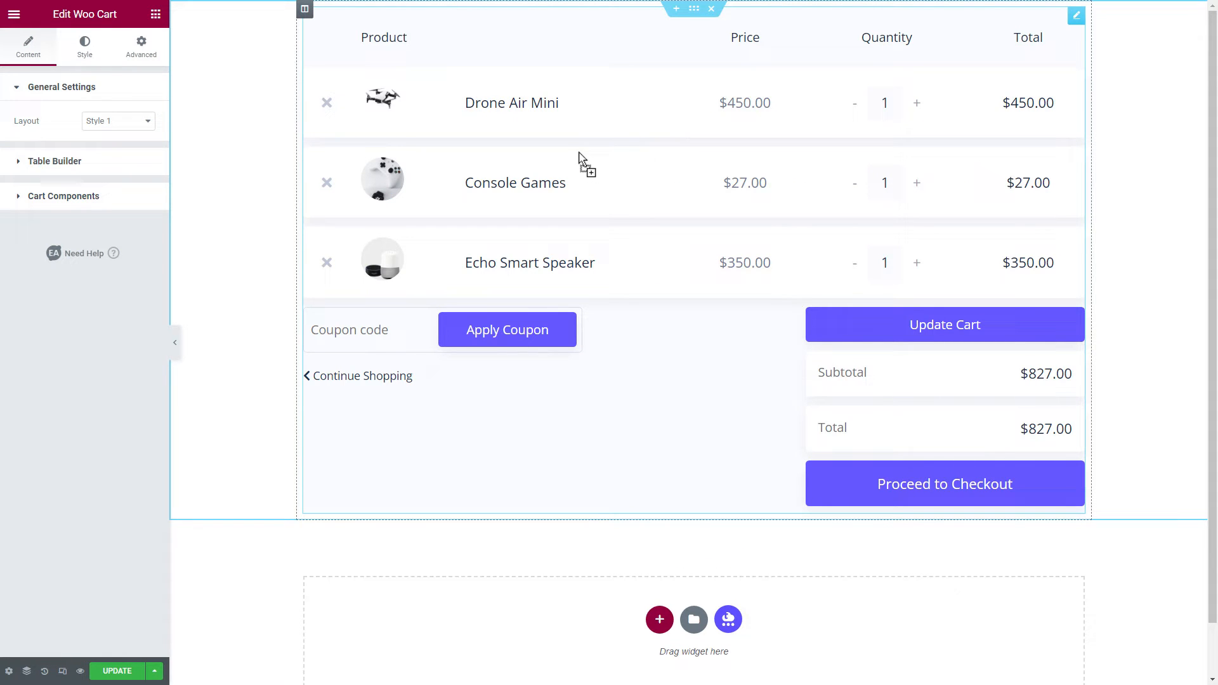
Set the Woo Cart widget's Layout to Style 2.
left_click(117, 120)
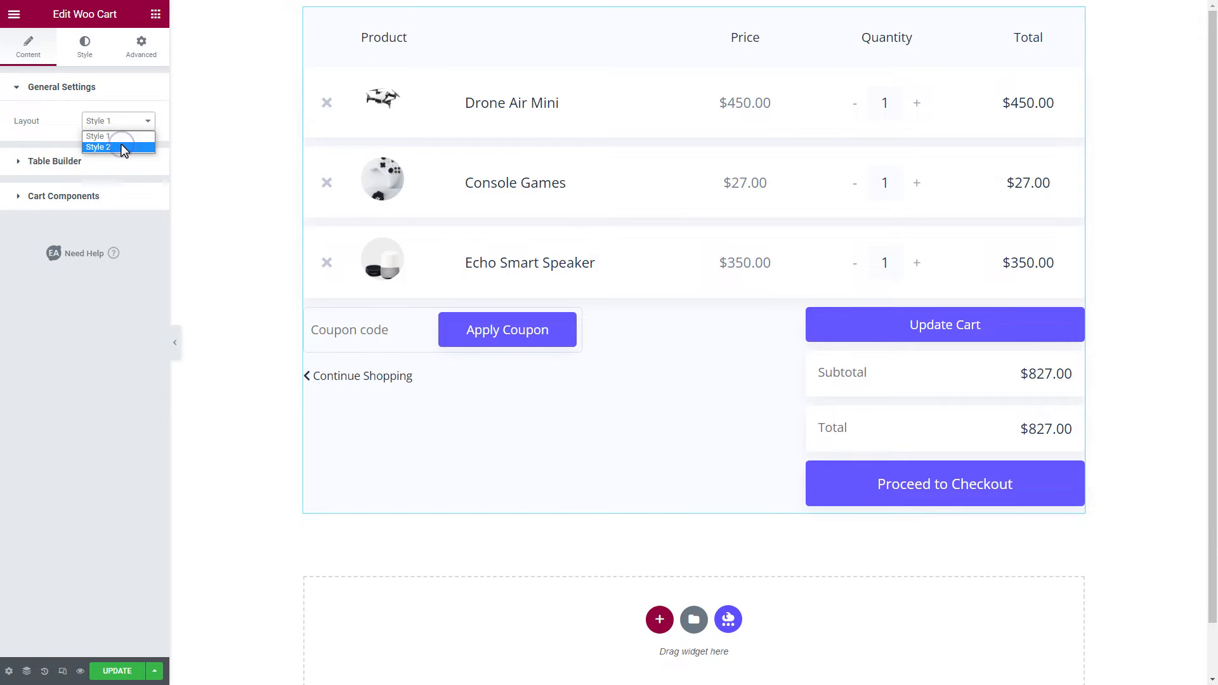
left_click(99, 147)
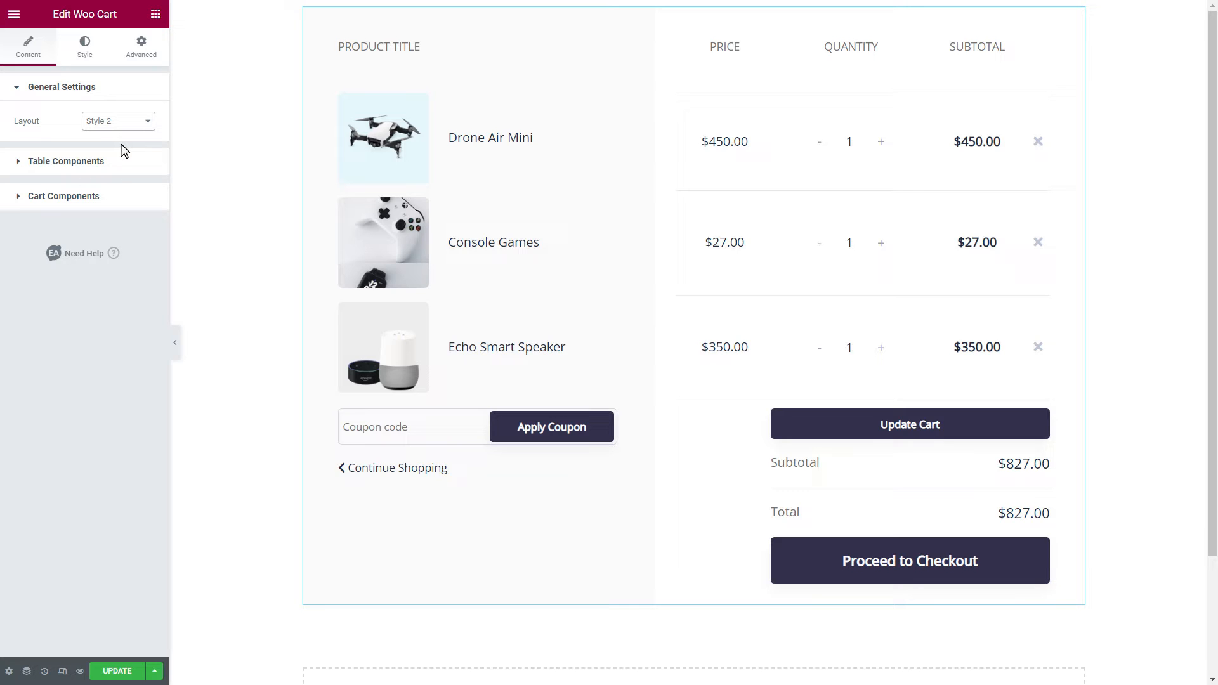
In Table Components, turn on Thumbnail and set Remove to Show.
left_click(66, 160)
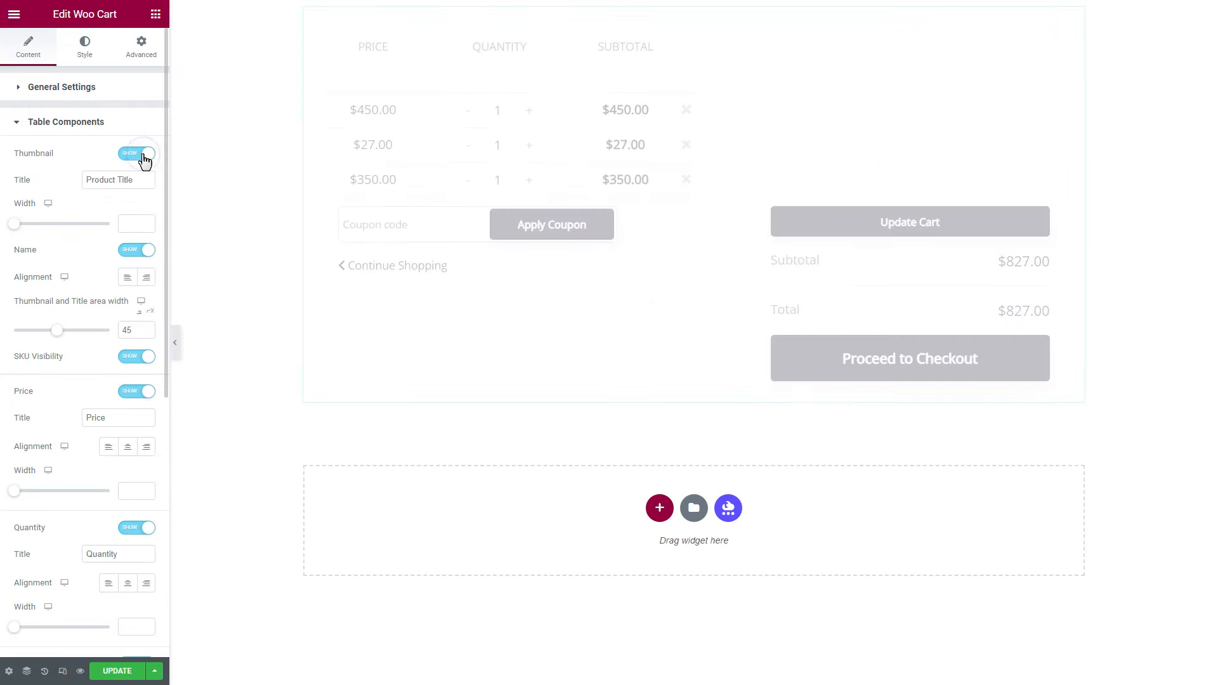
left_click(144, 153)
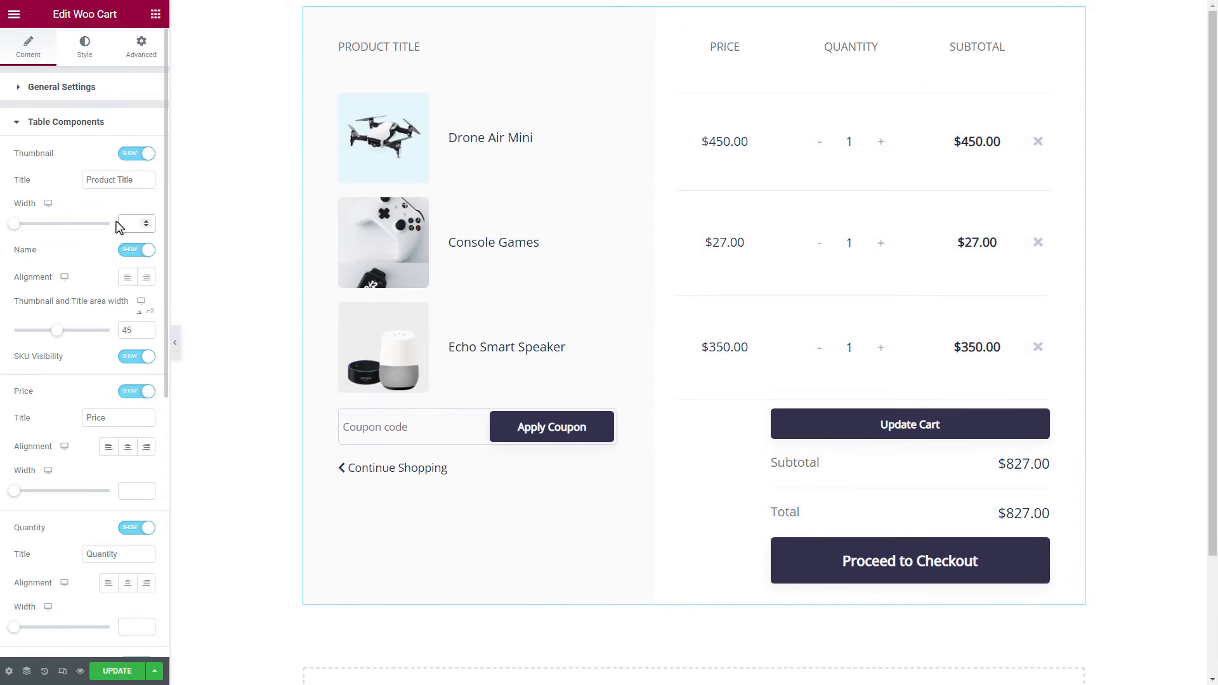
mouse_move(145, 277)
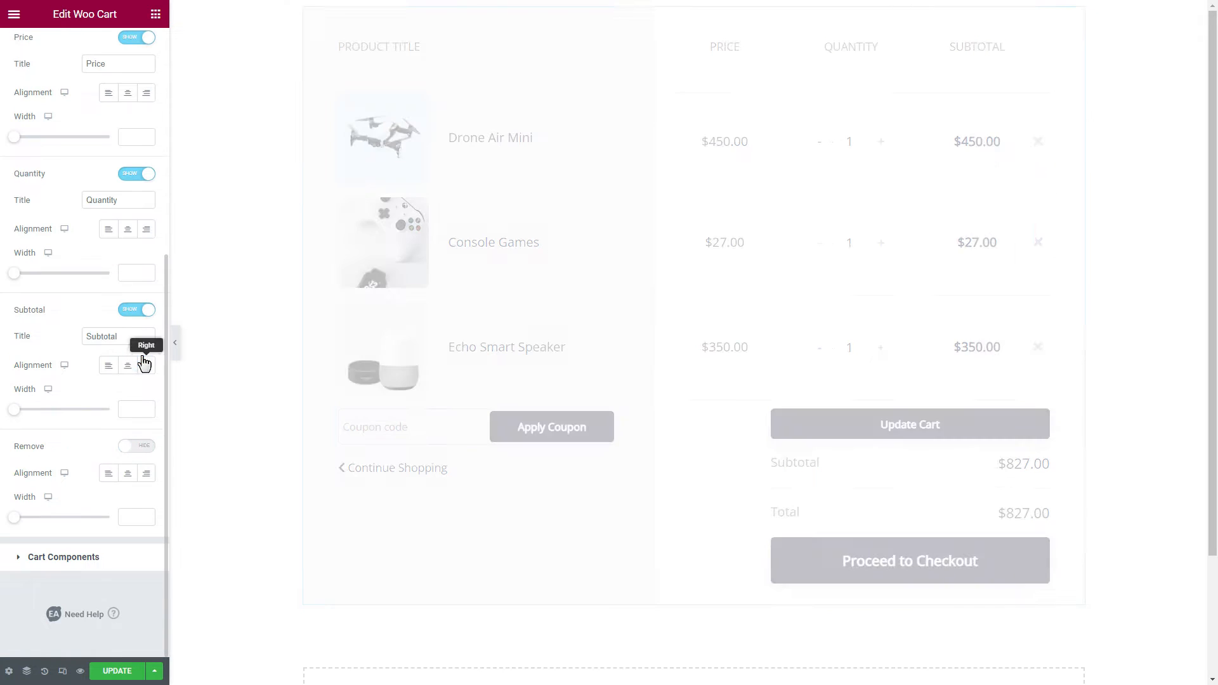
left_click(136, 446)
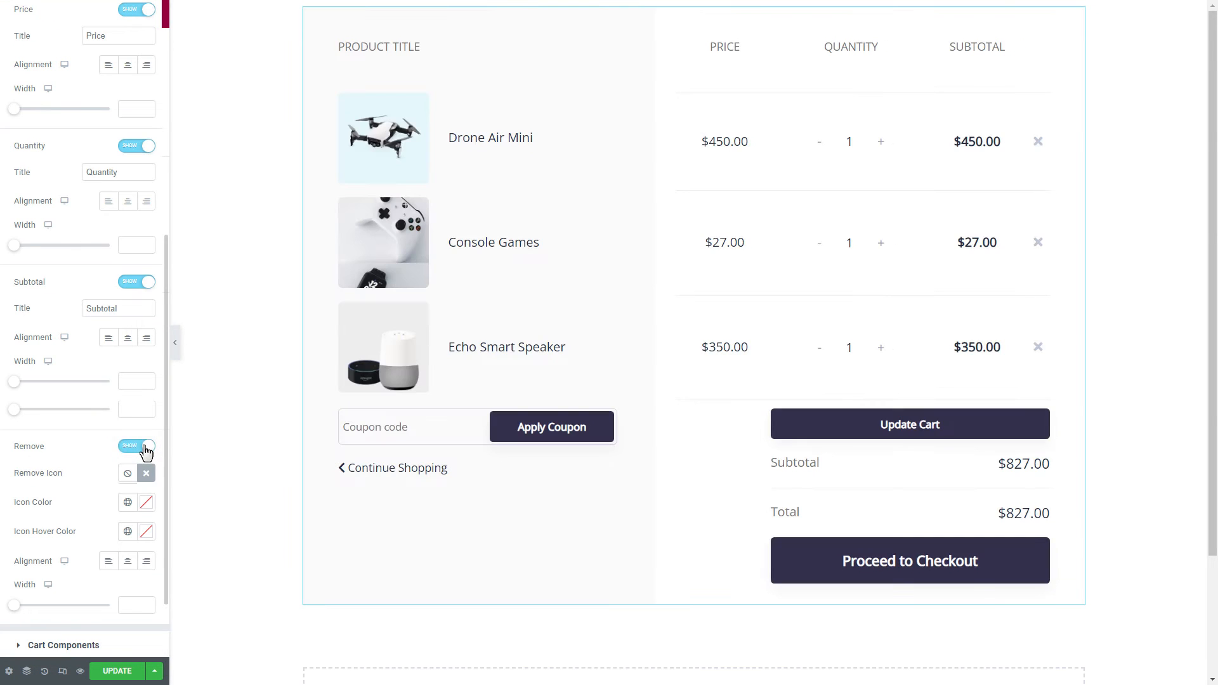
scroll("down", 3)
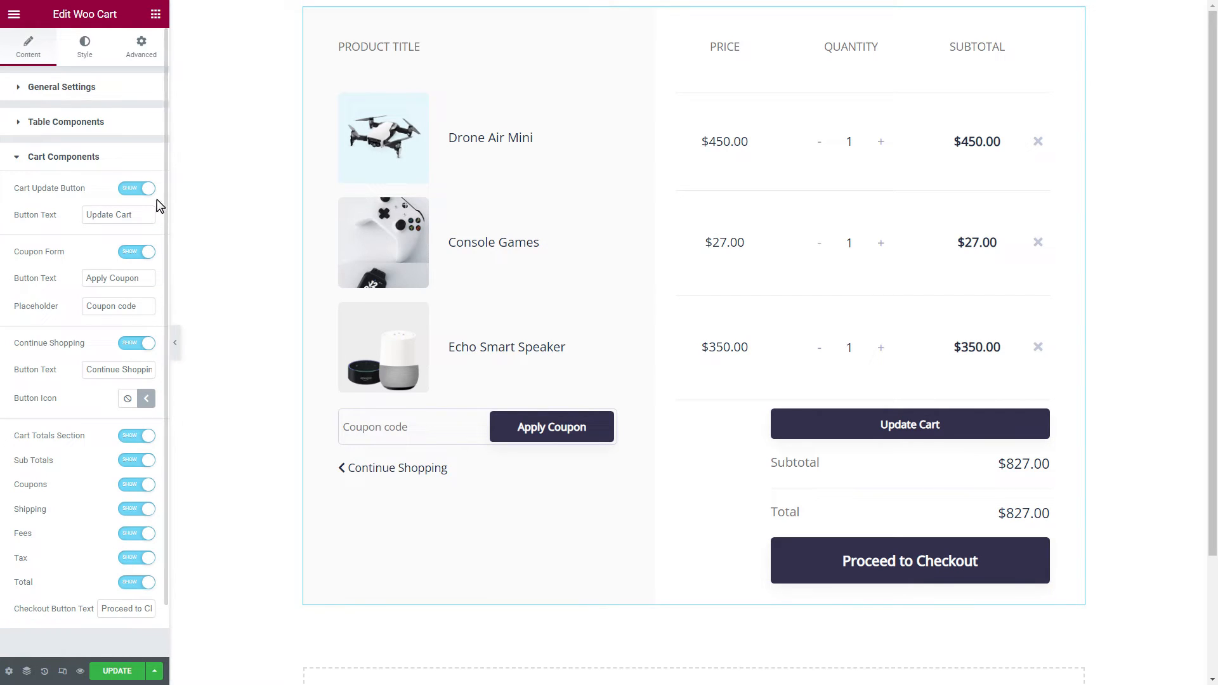
Re-enable the update button and cart totals, and set the coupon placeholder to 'Place Your Coupon'.
left_click(136, 188)
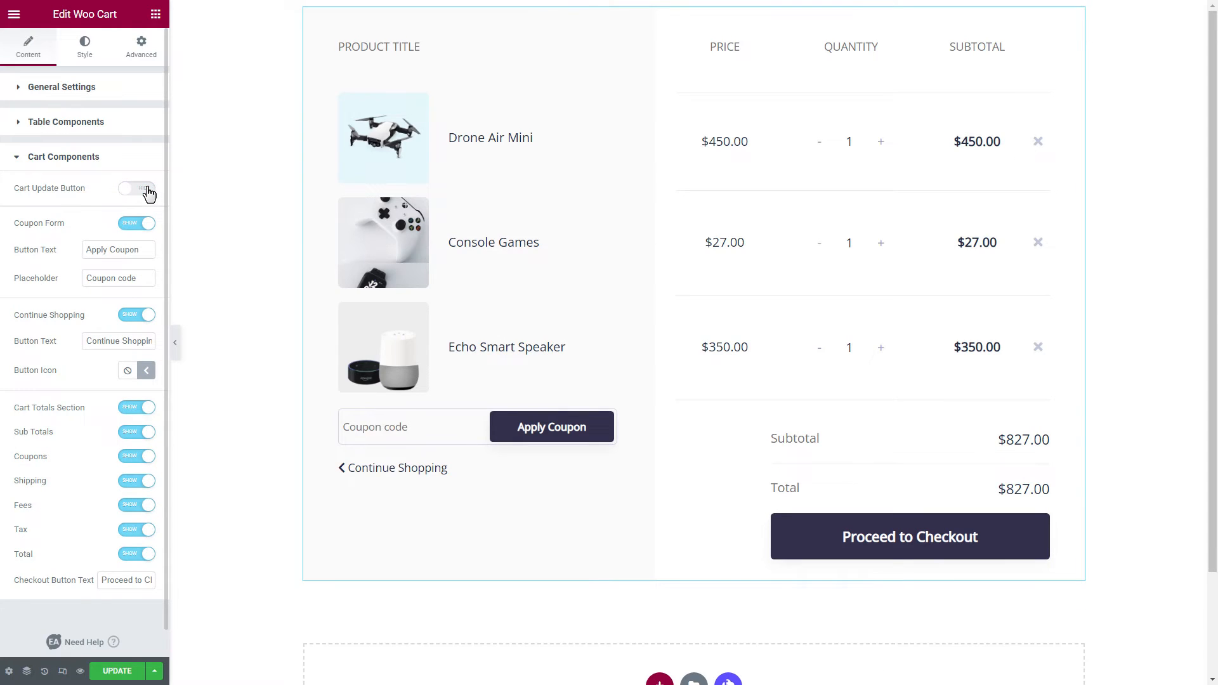
left_click(136, 188)
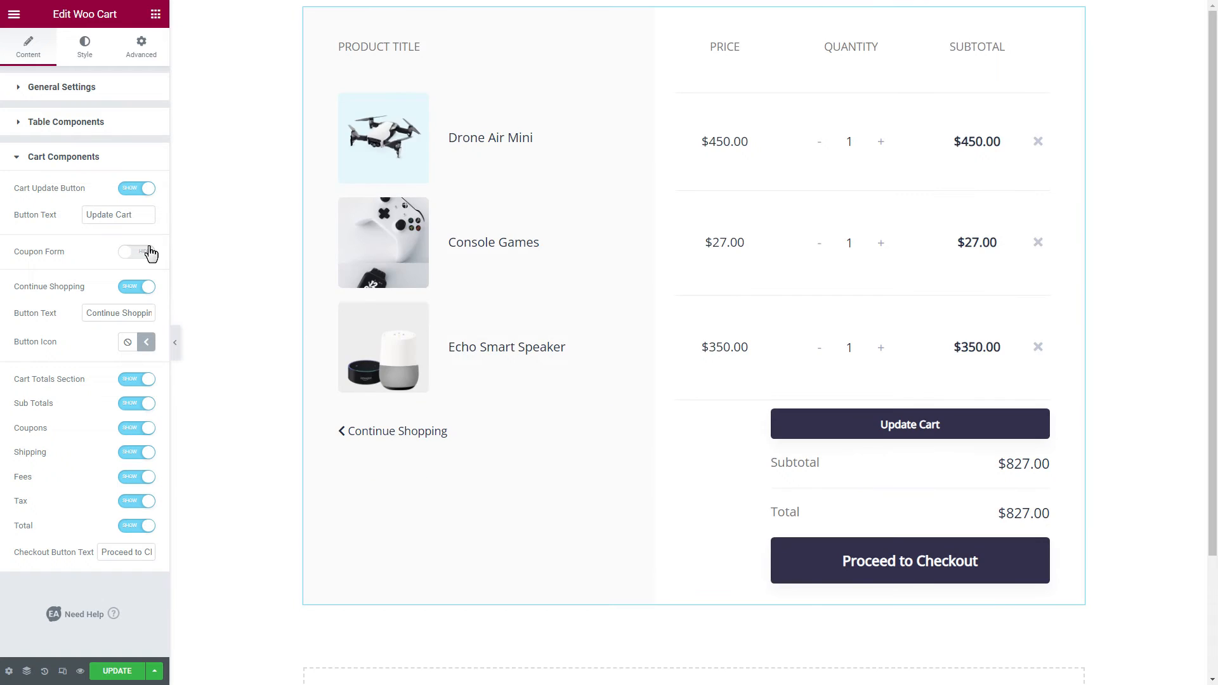
left_click(135, 252)
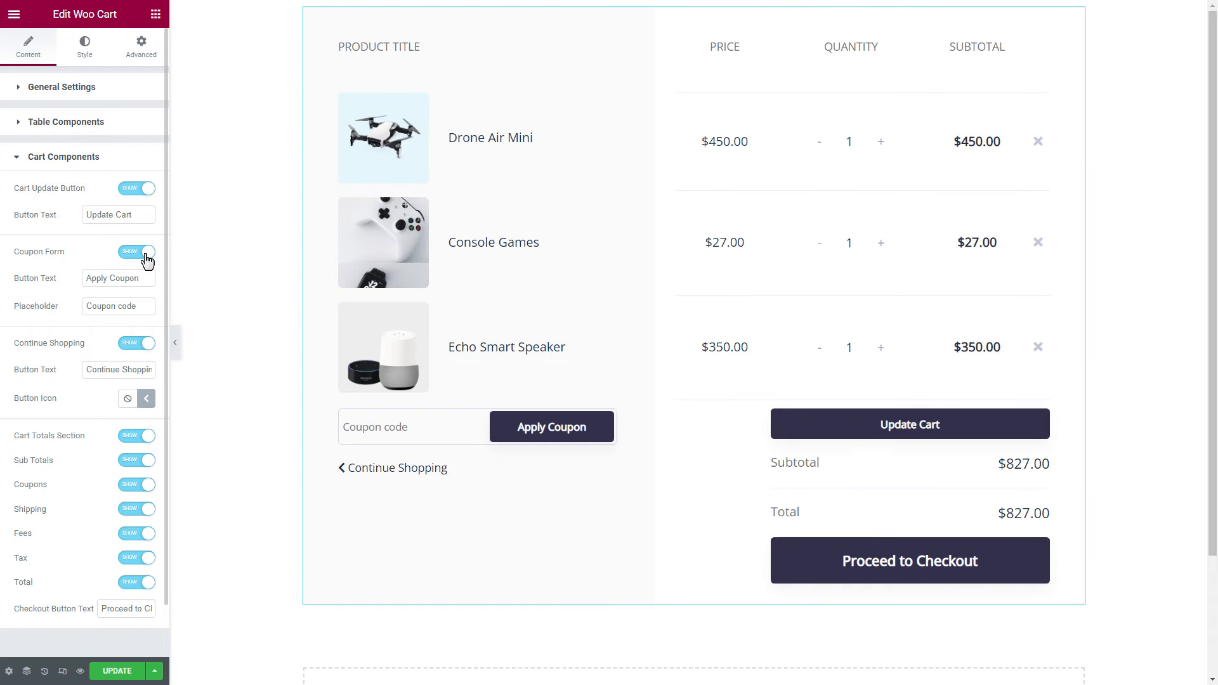
type("Place Your Coupon")
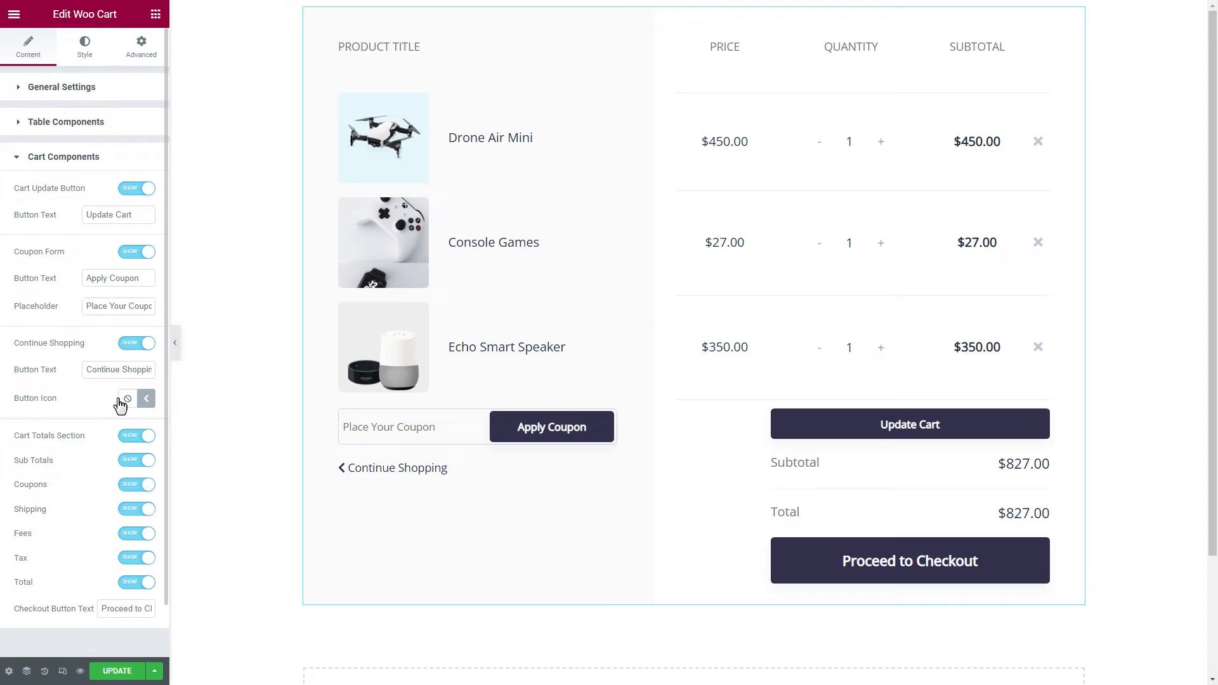
left_click(136, 436)
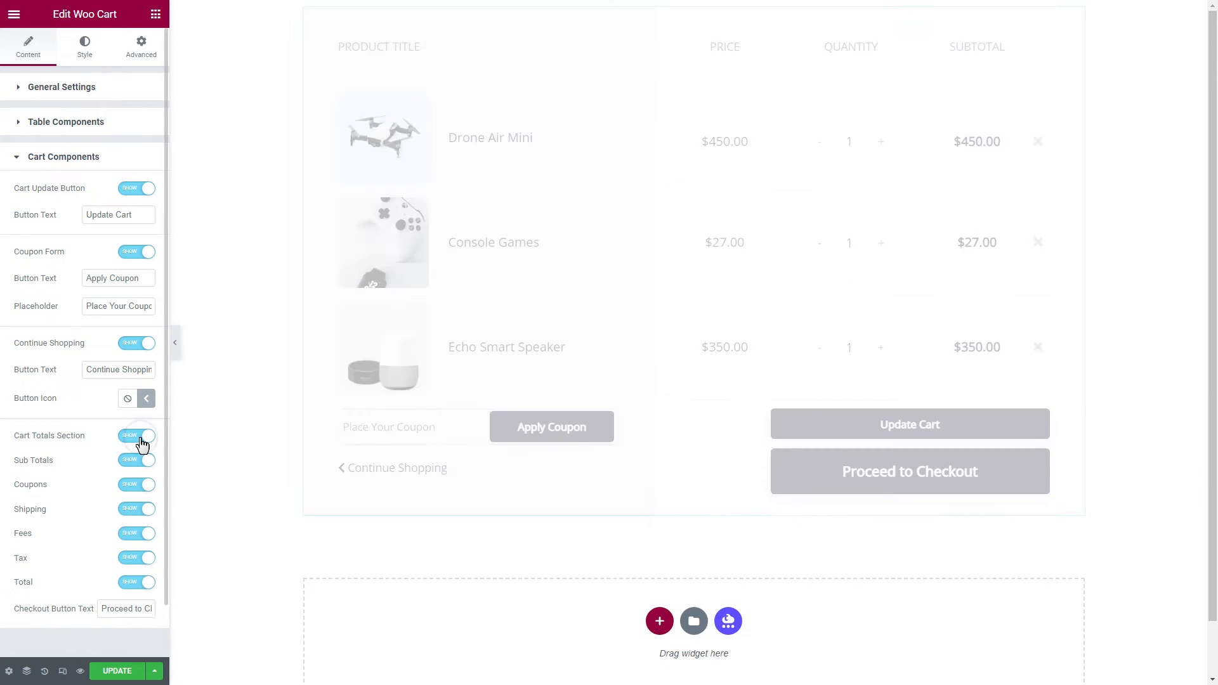
left_click(135, 435)
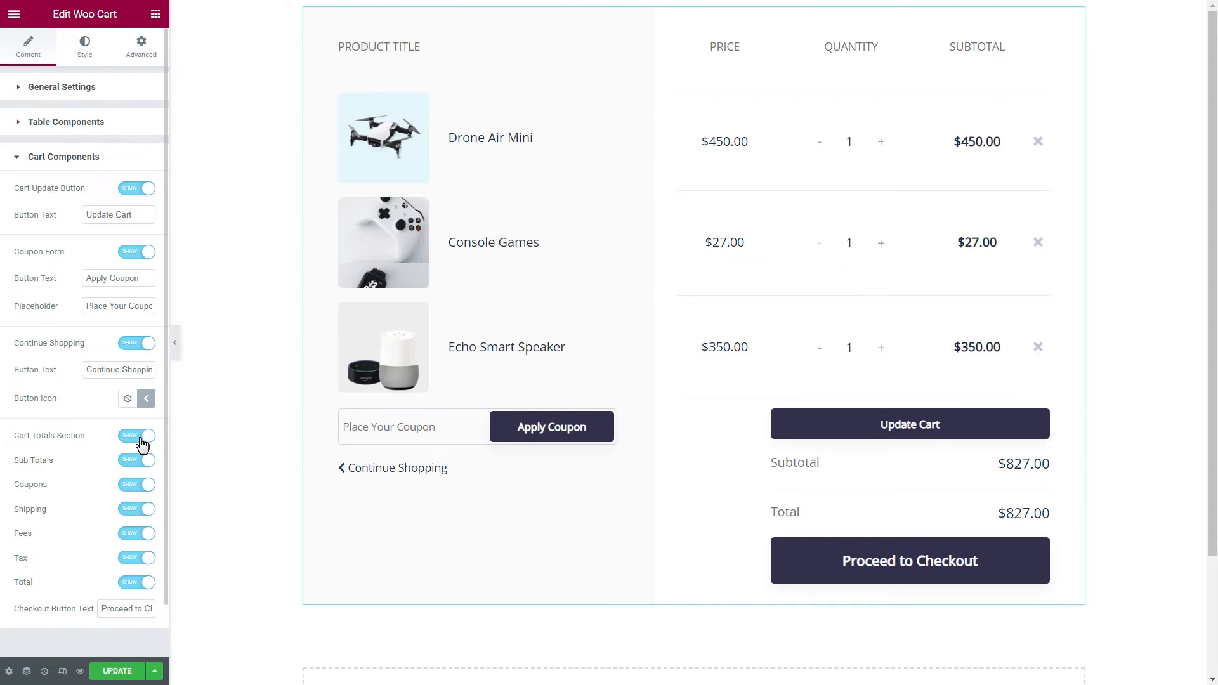
left_click(83, 45)
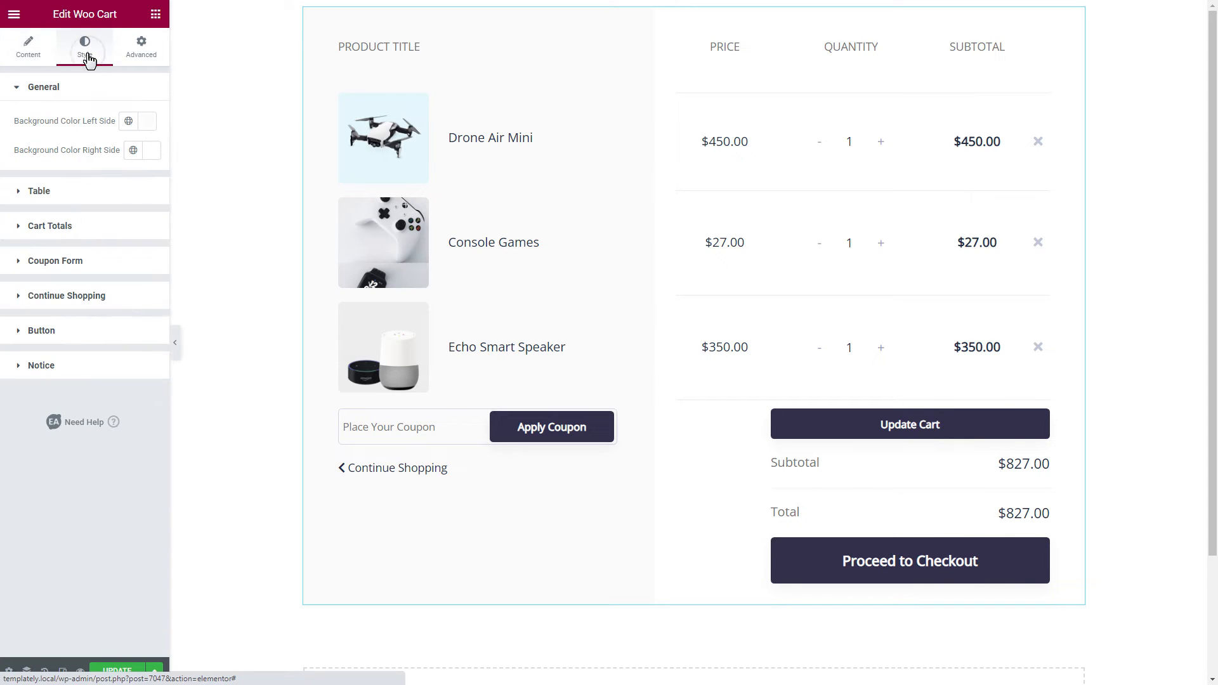
Give Woo Cart light and dark purple backgrounds, purple table borders and white table text.
left_click(147, 122)
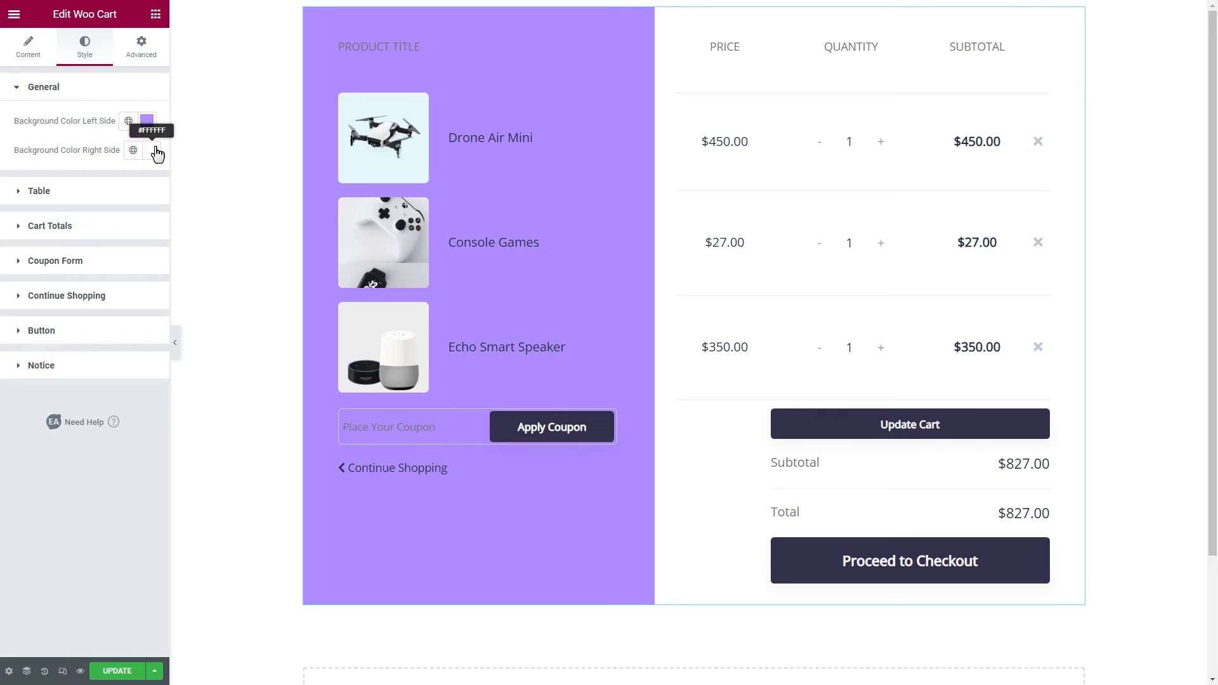
left_click(147, 149)
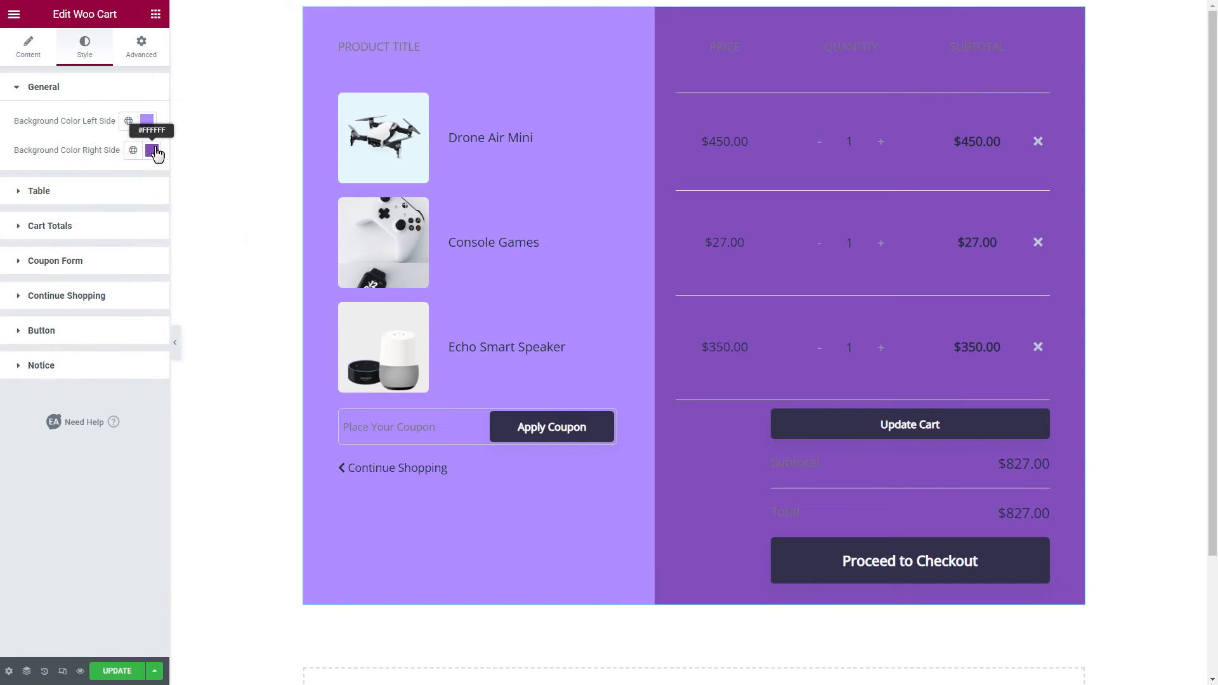
left_click(39, 191)
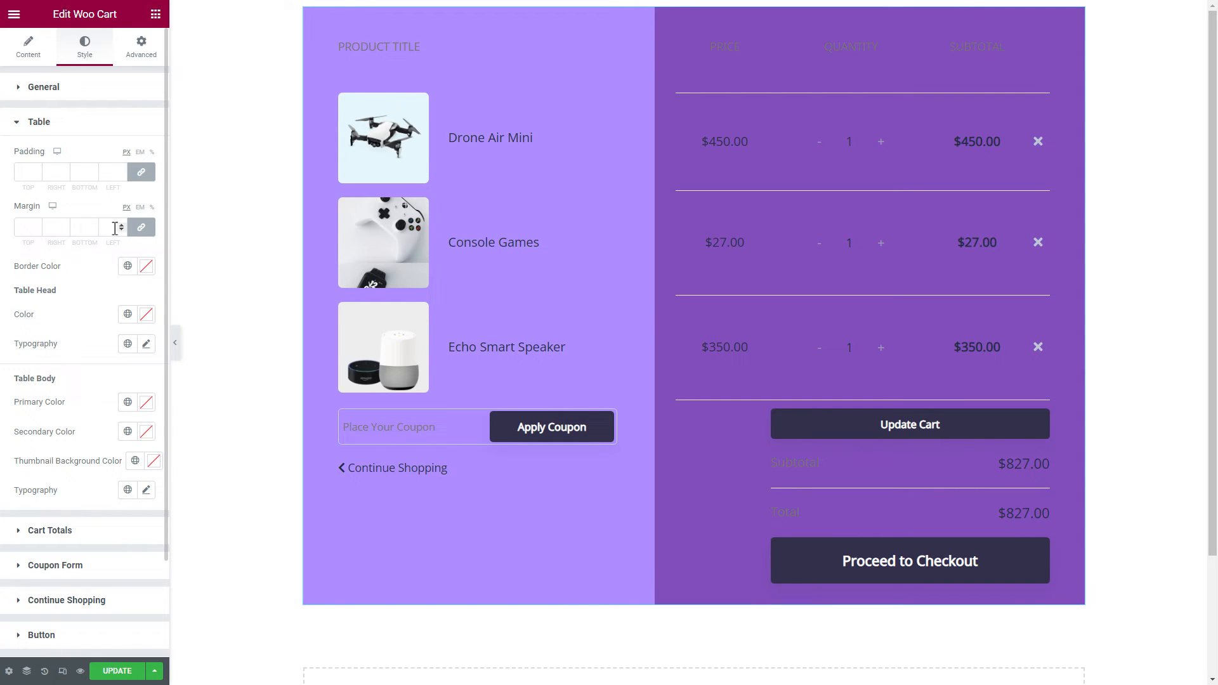
left_click(146, 266)
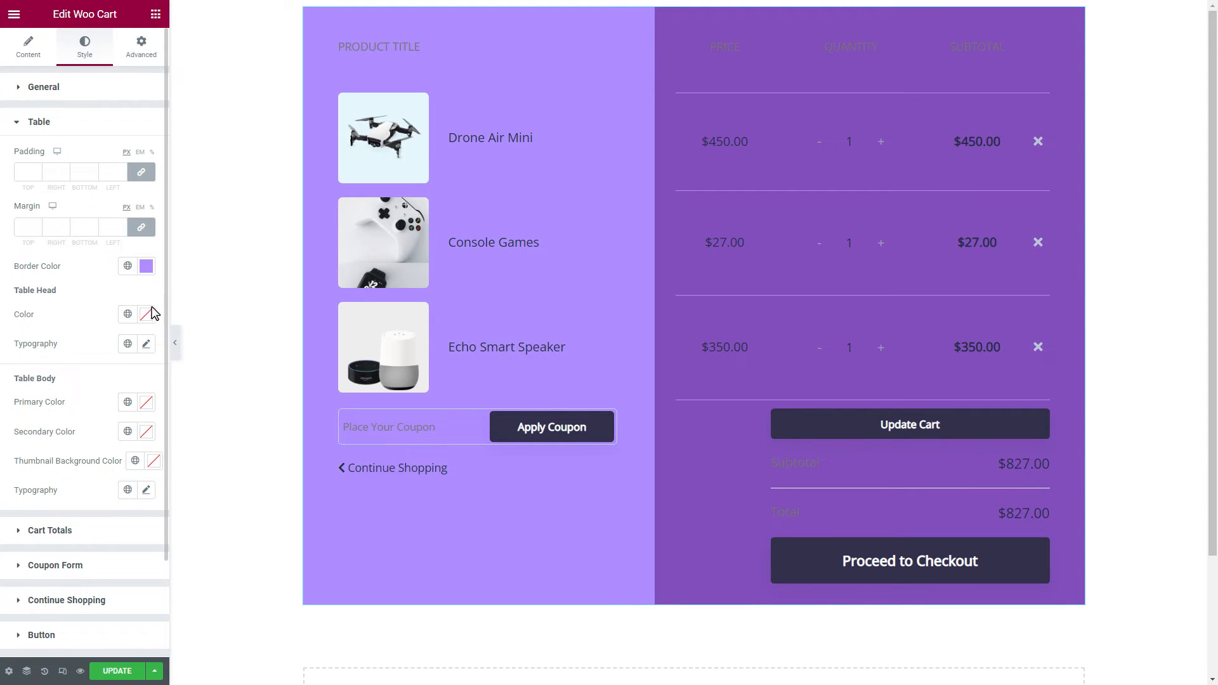
left_click(146, 314)
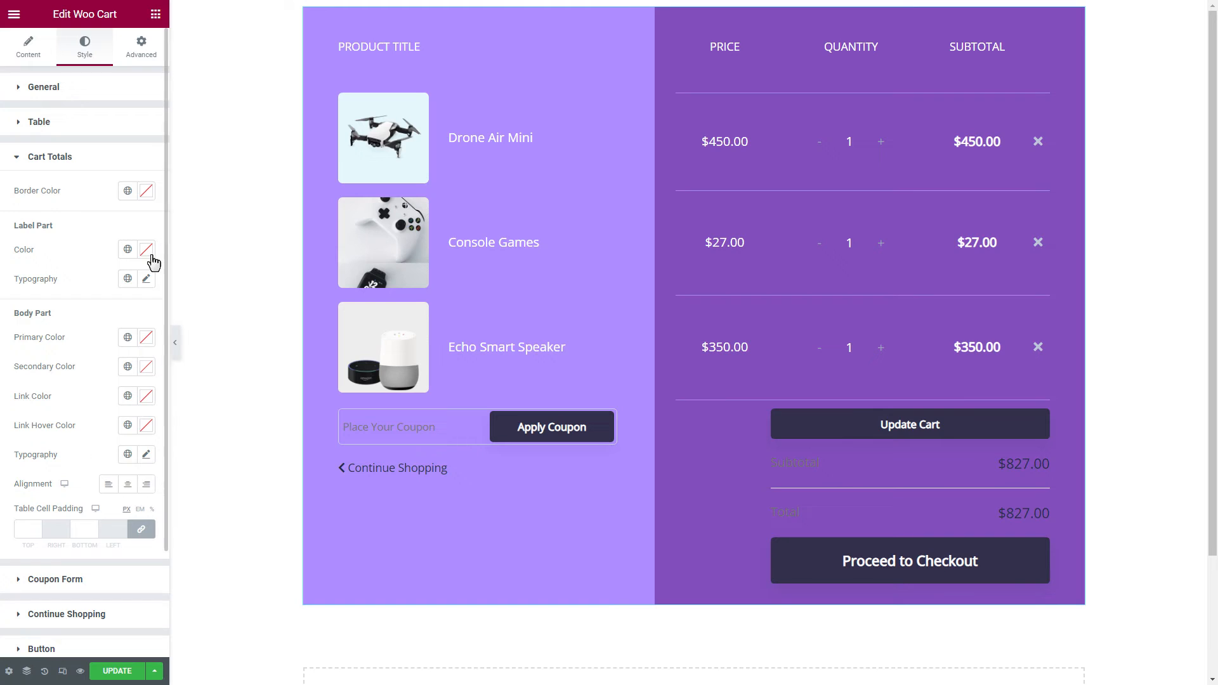
Make the totals labels light purple, the coupon placeholder purple, and adjust the coupon button hover.
left_click(146, 249)
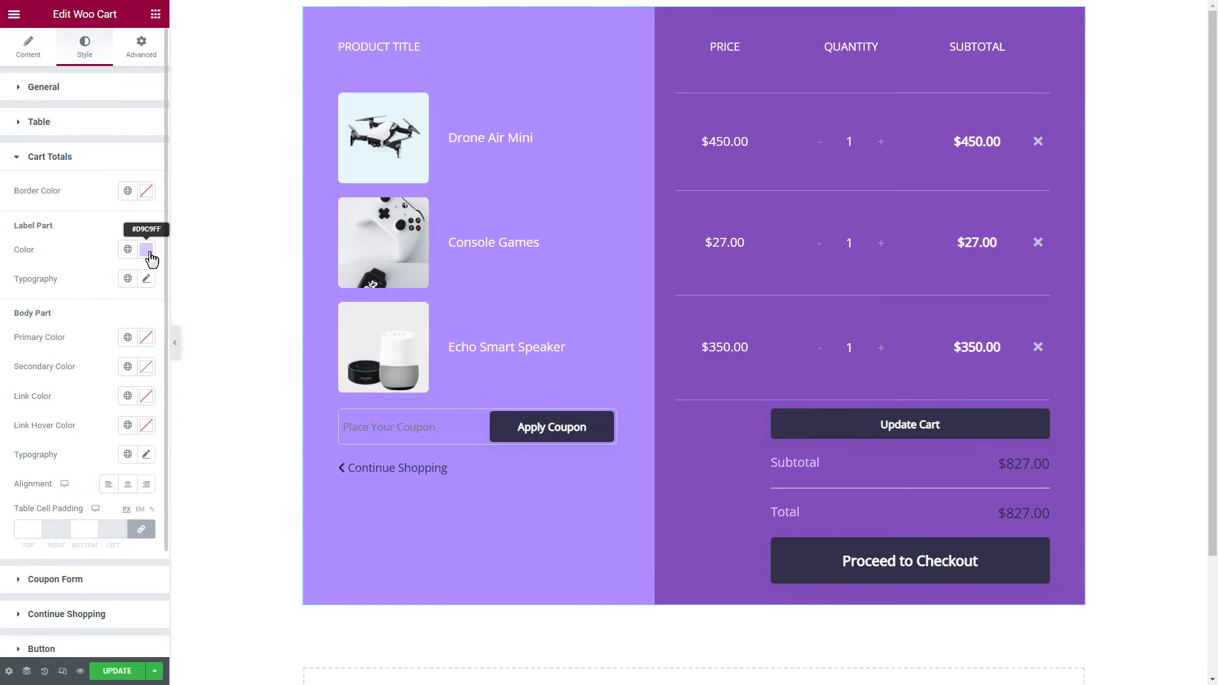
left_click(146, 337)
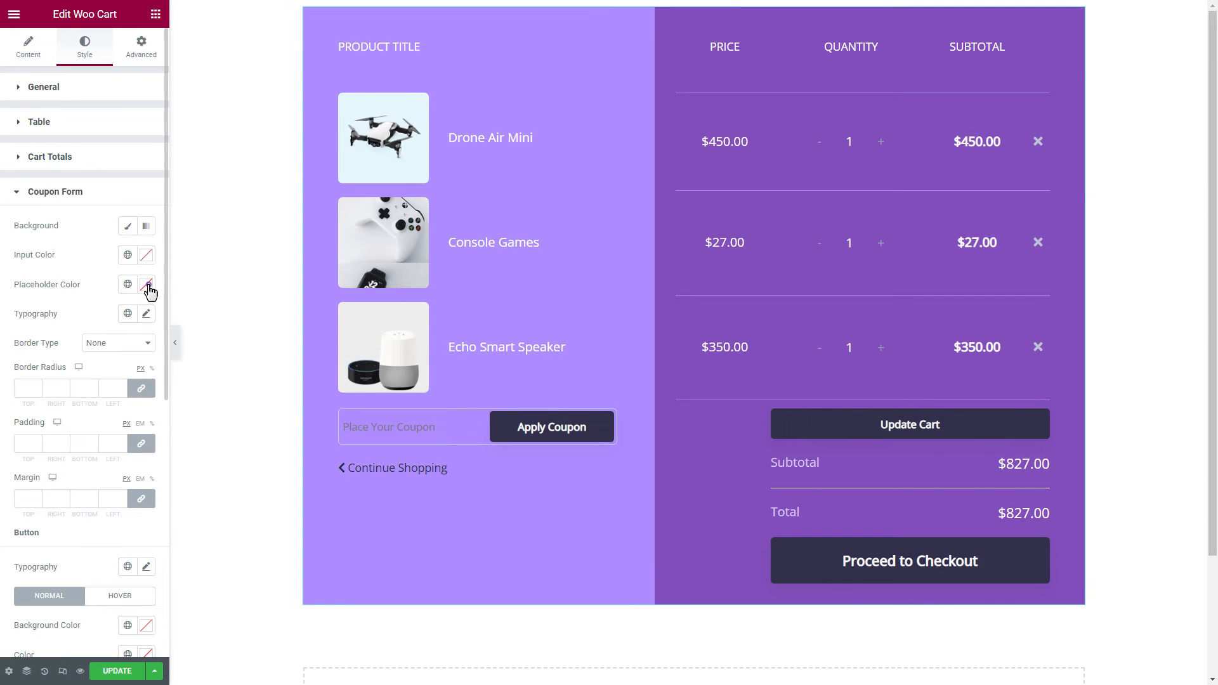
left_click(145, 284)
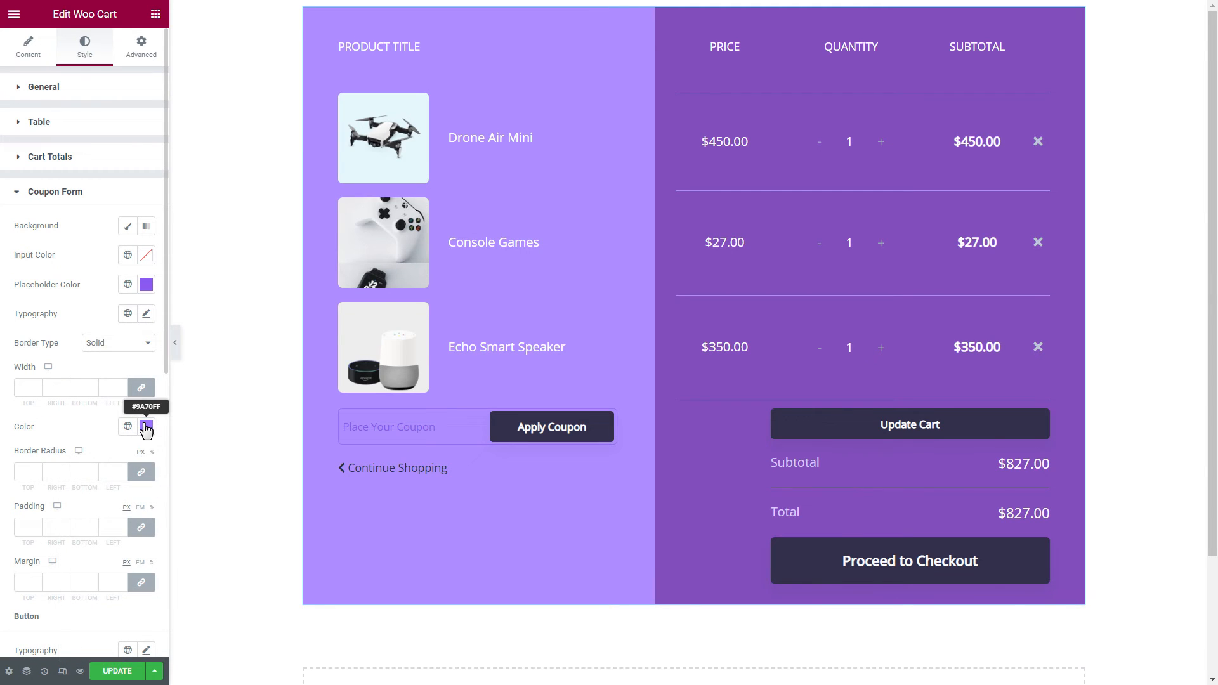
scroll("down", 3)
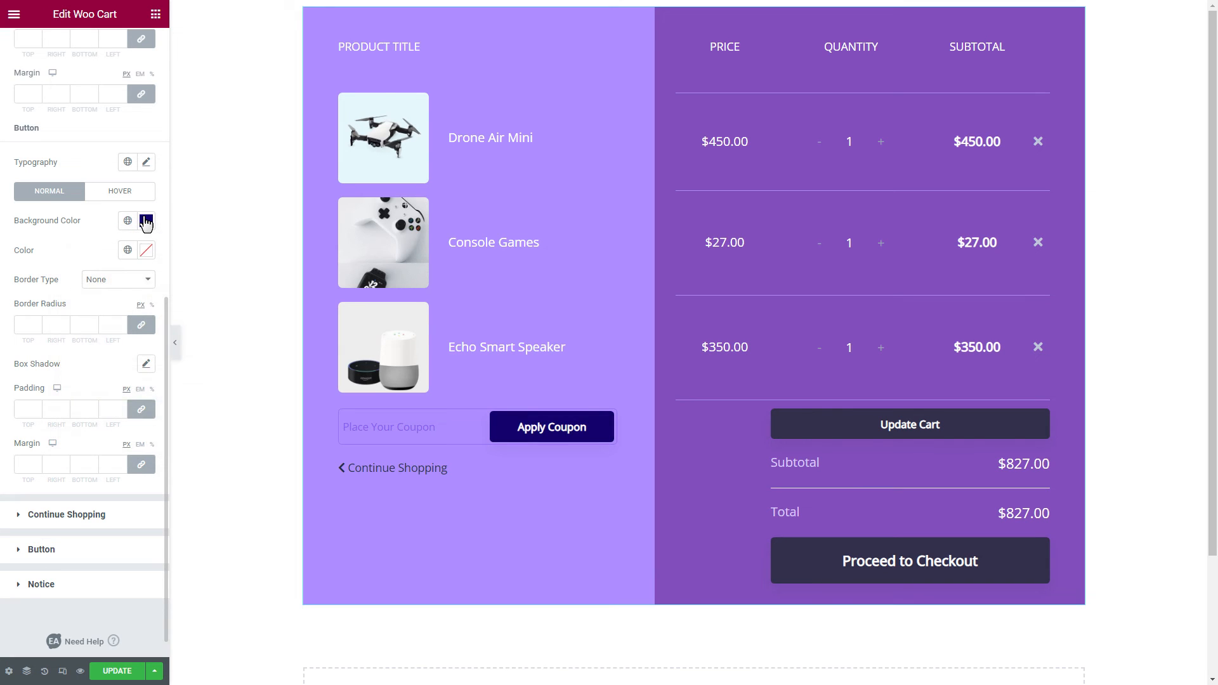
left_click(120, 191)
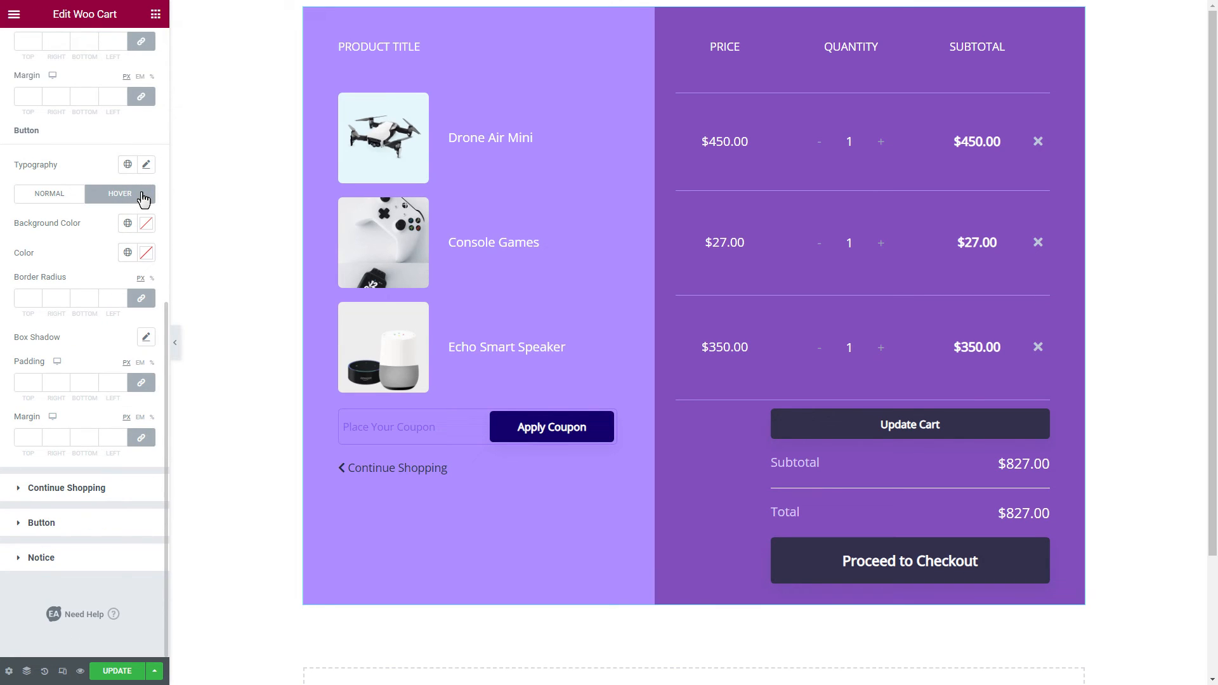
left_click(146, 224)
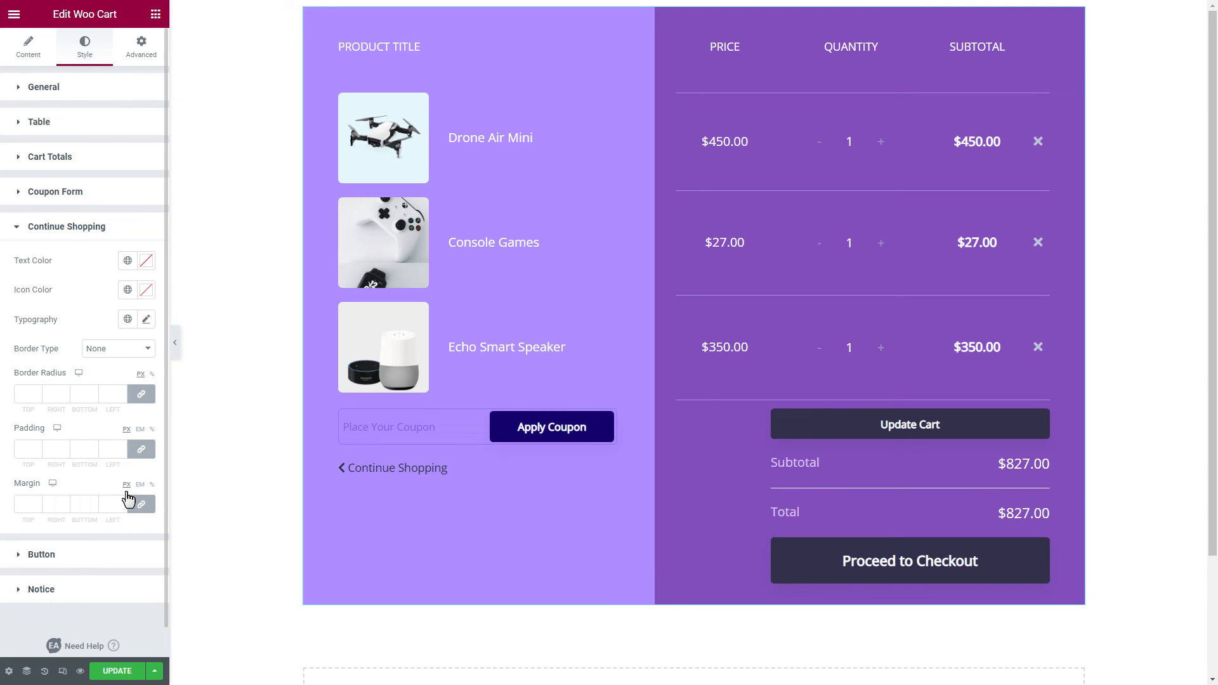
Make Continue Shopping text purple and cart buttons #320068 with #FFFFFF text.
left_click(145, 261)
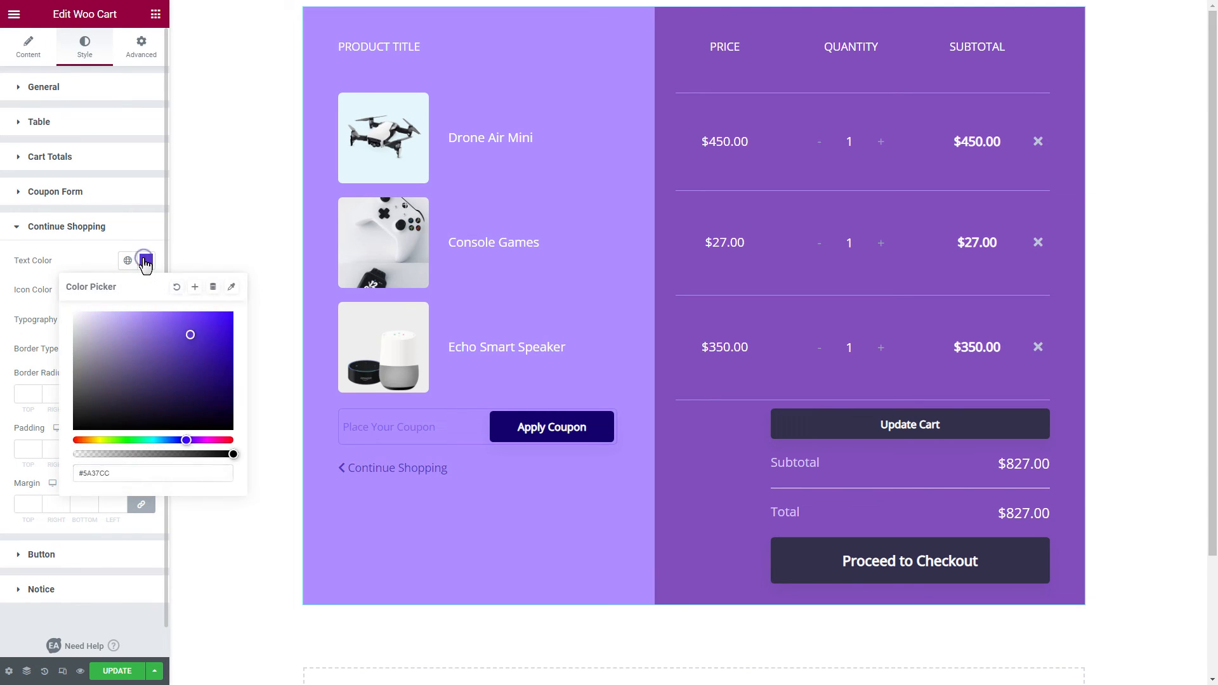
left_click(145, 260)
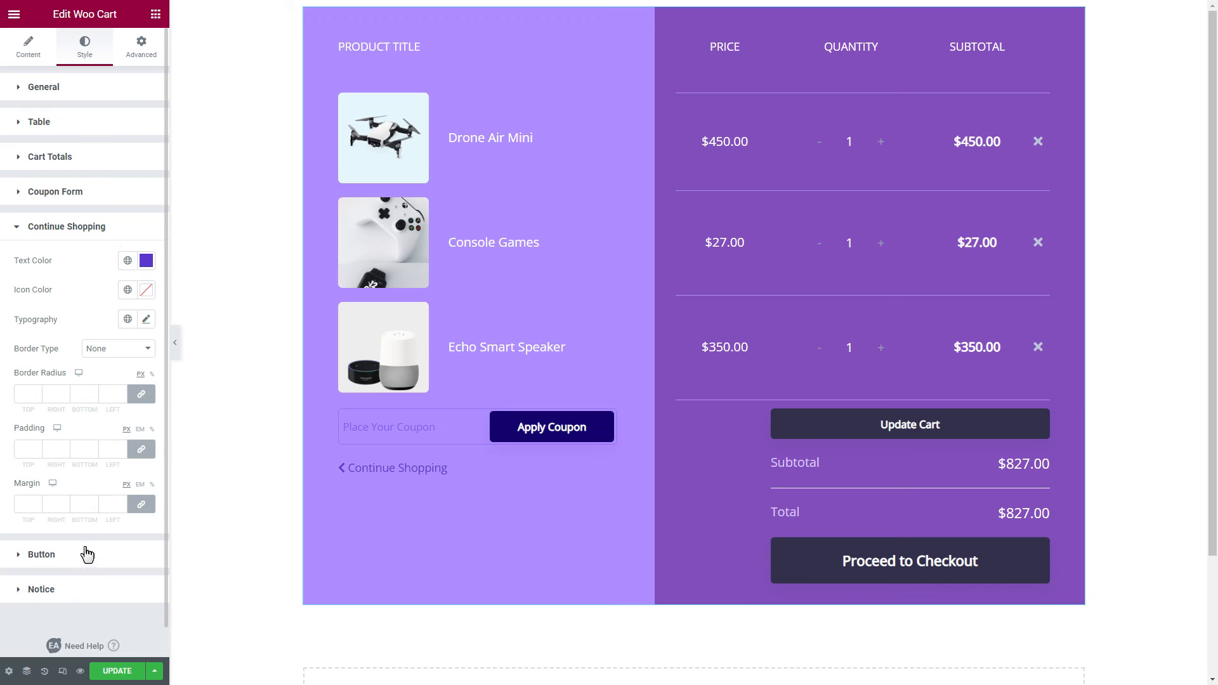
left_click(41, 554)
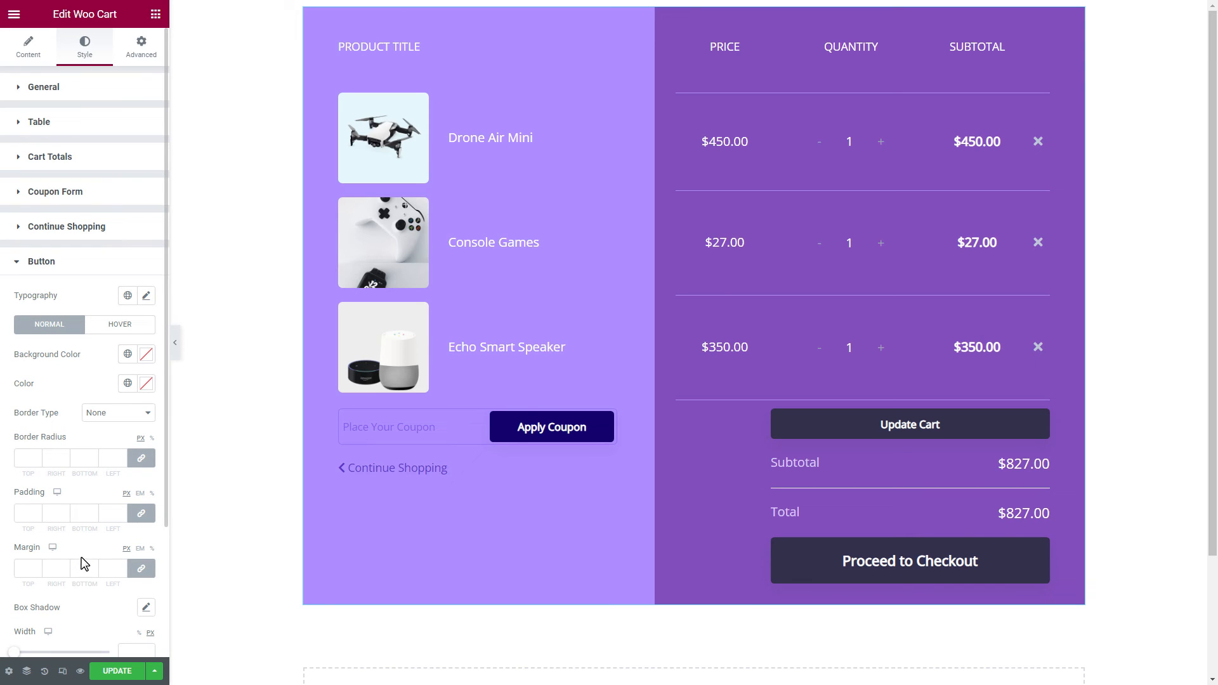
left_click(145, 354)
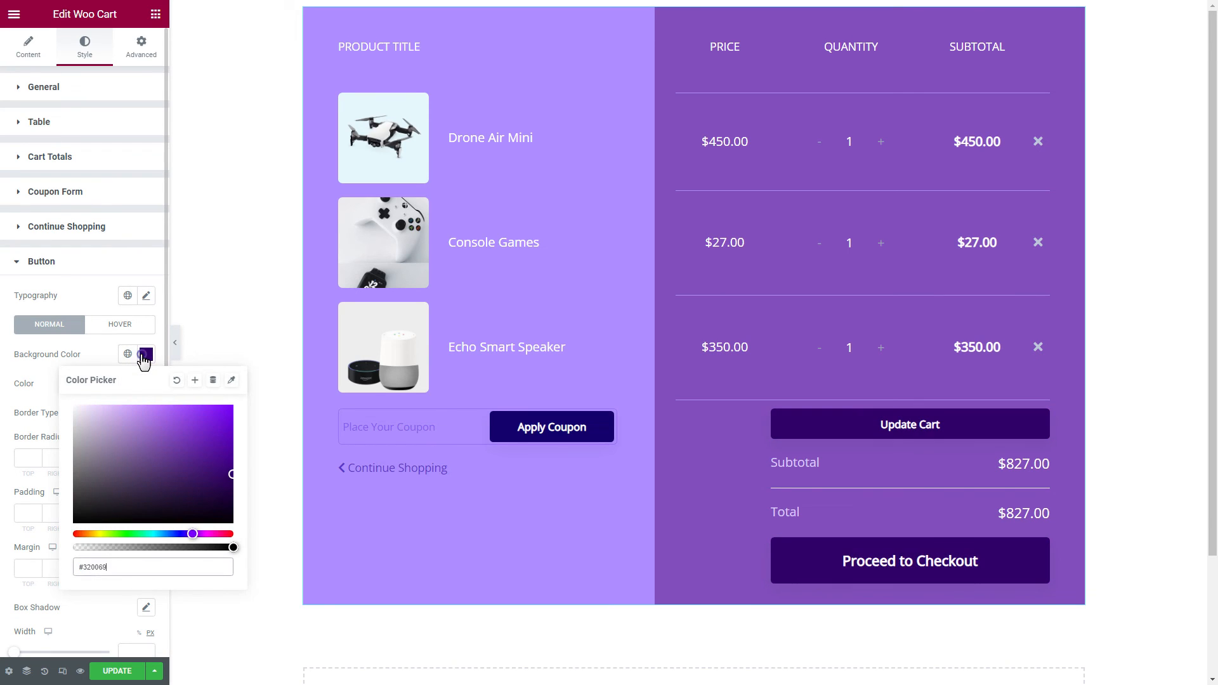
left_click(142, 383)
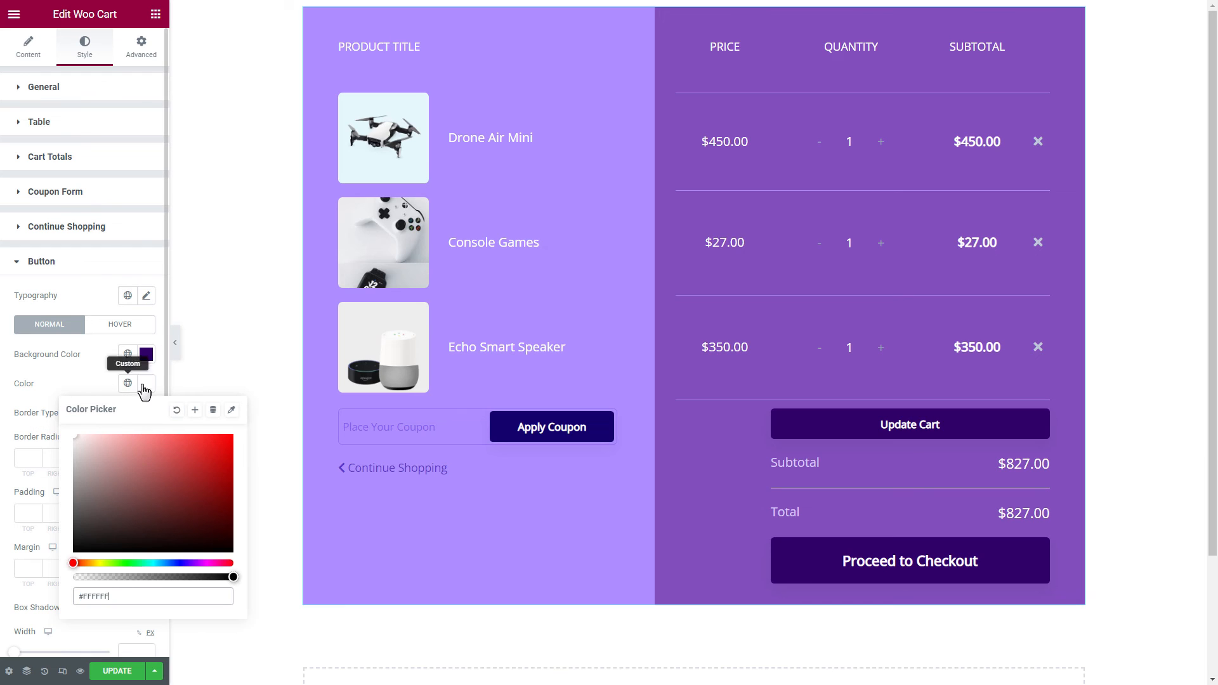
Give the buttons a light purple hover background and update the page.
left_click(120, 324)
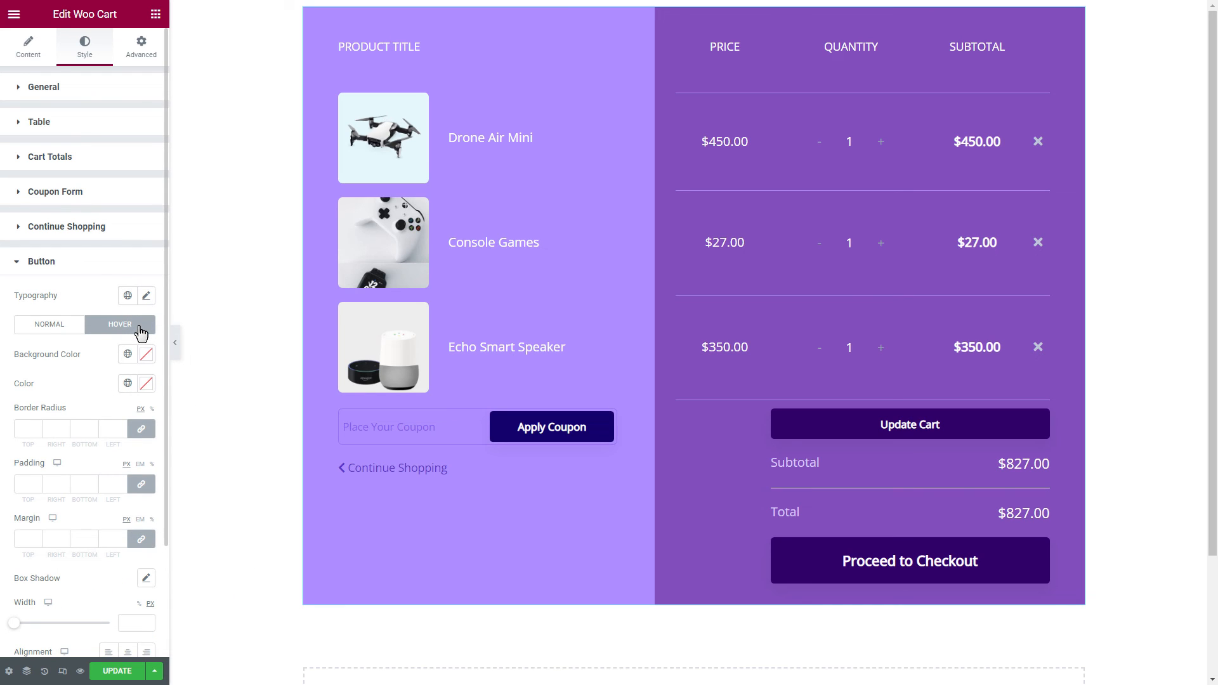
left_click(146, 354)
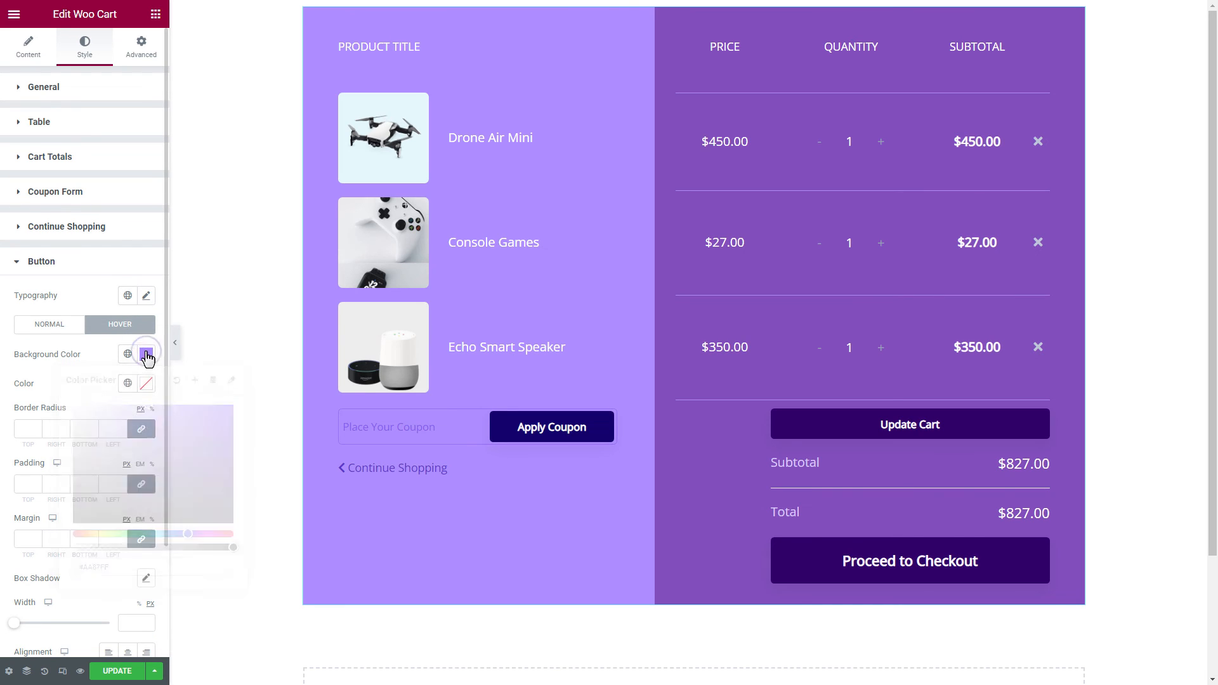
left_click(146, 383)
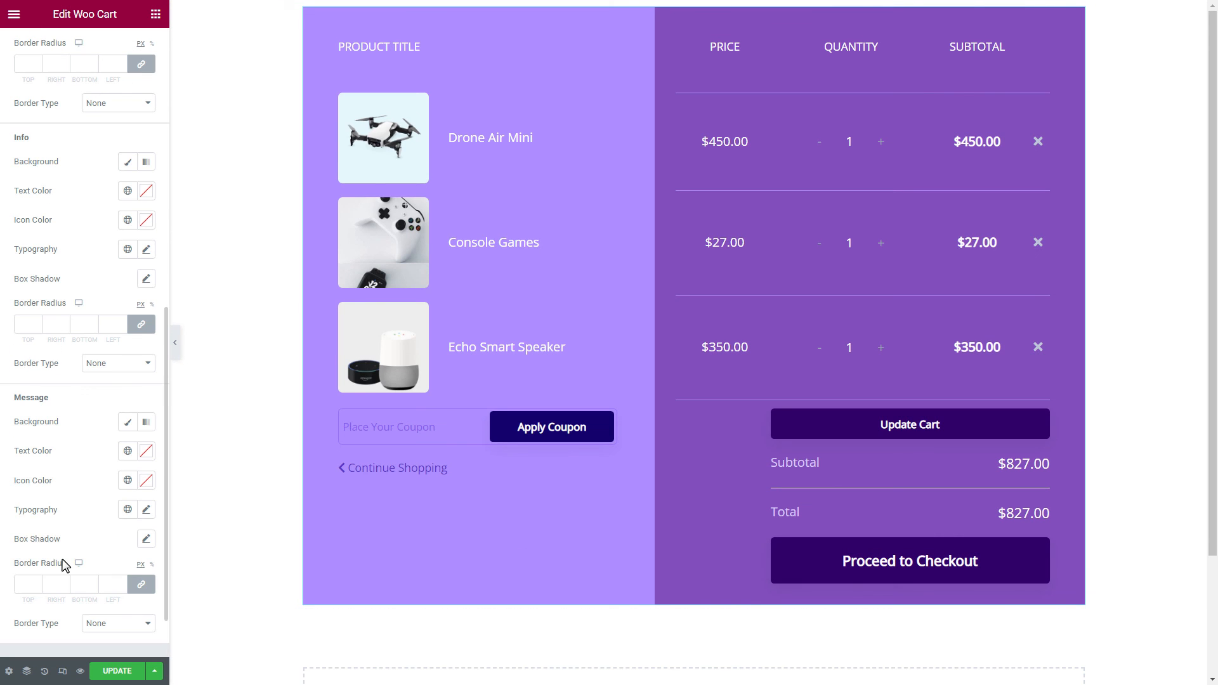
left_click(116, 670)
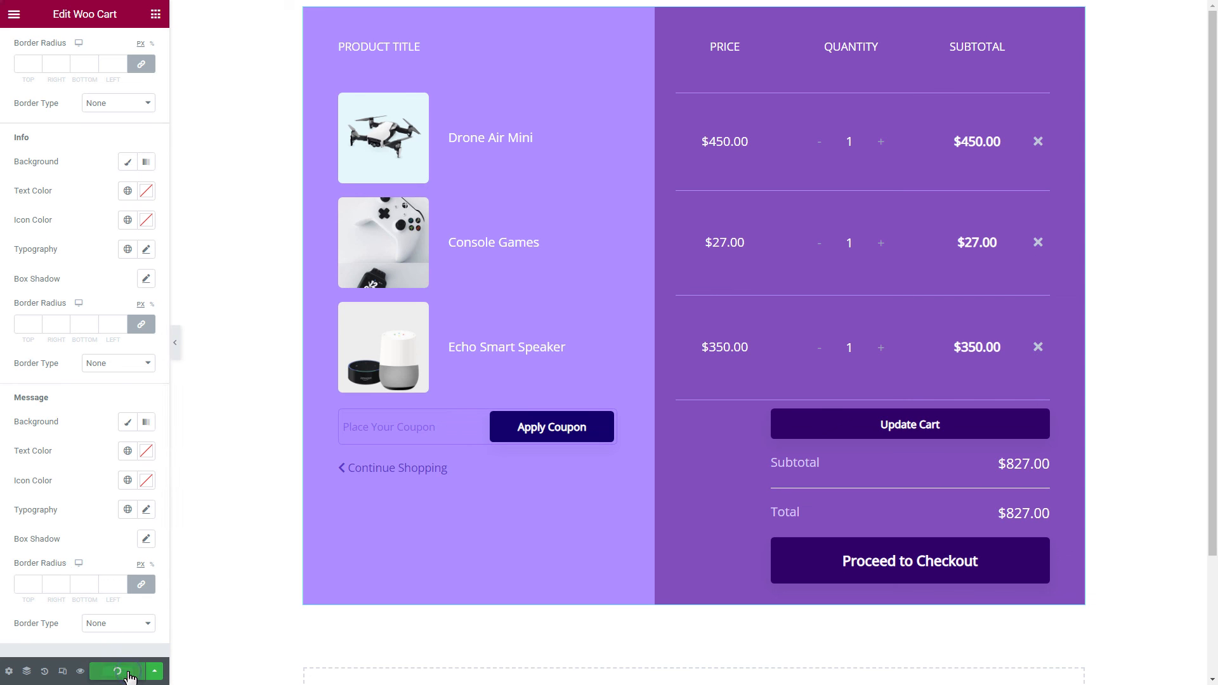
left_click(115, 671)
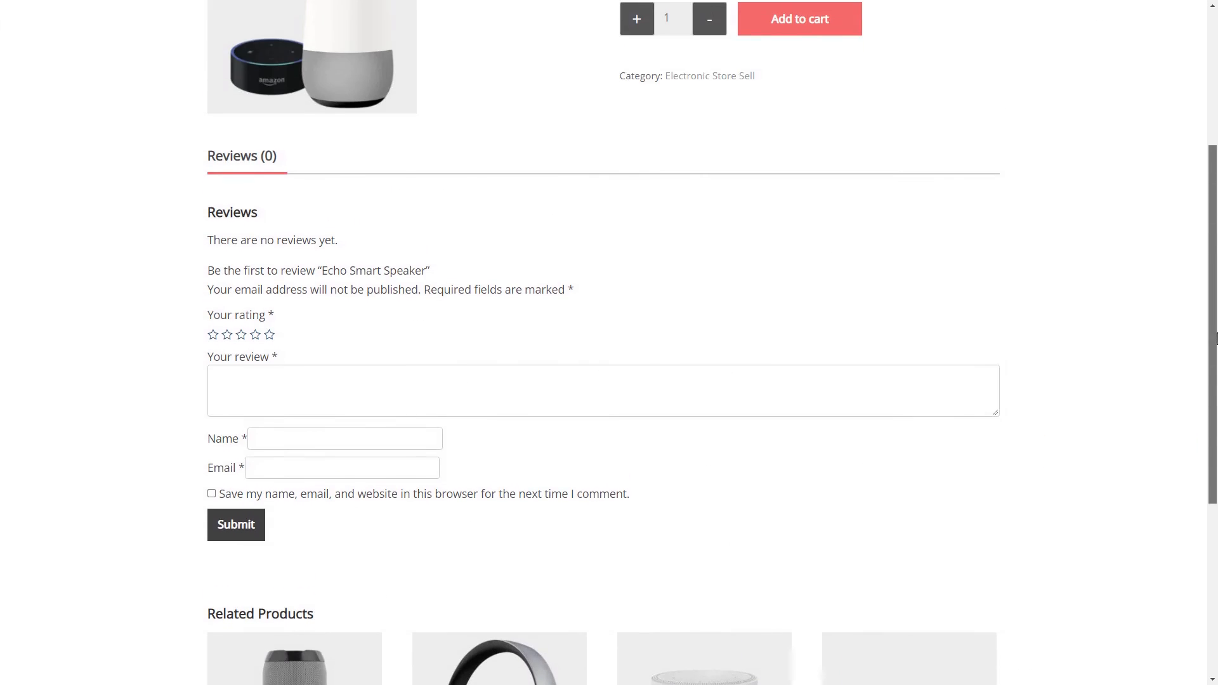
Add Echo Smart Speaker, view the cart and update Console Games to quantity 2 ($854.00).
left_click(798, 18)
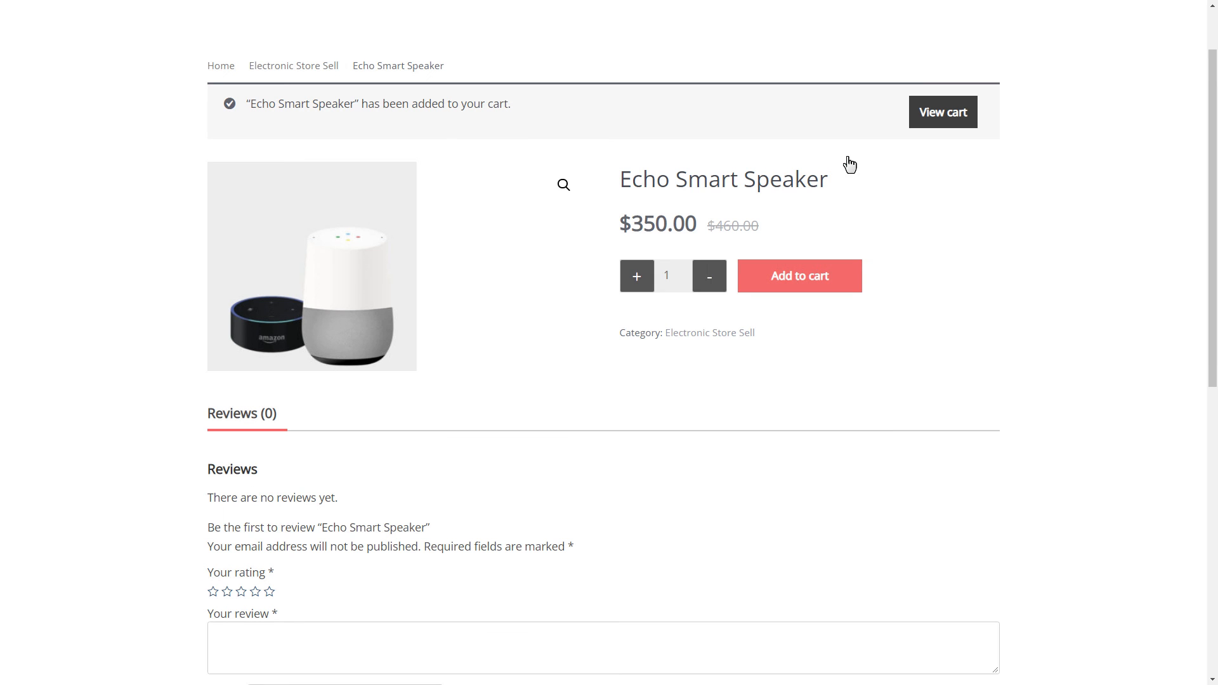
left_click(942, 111)
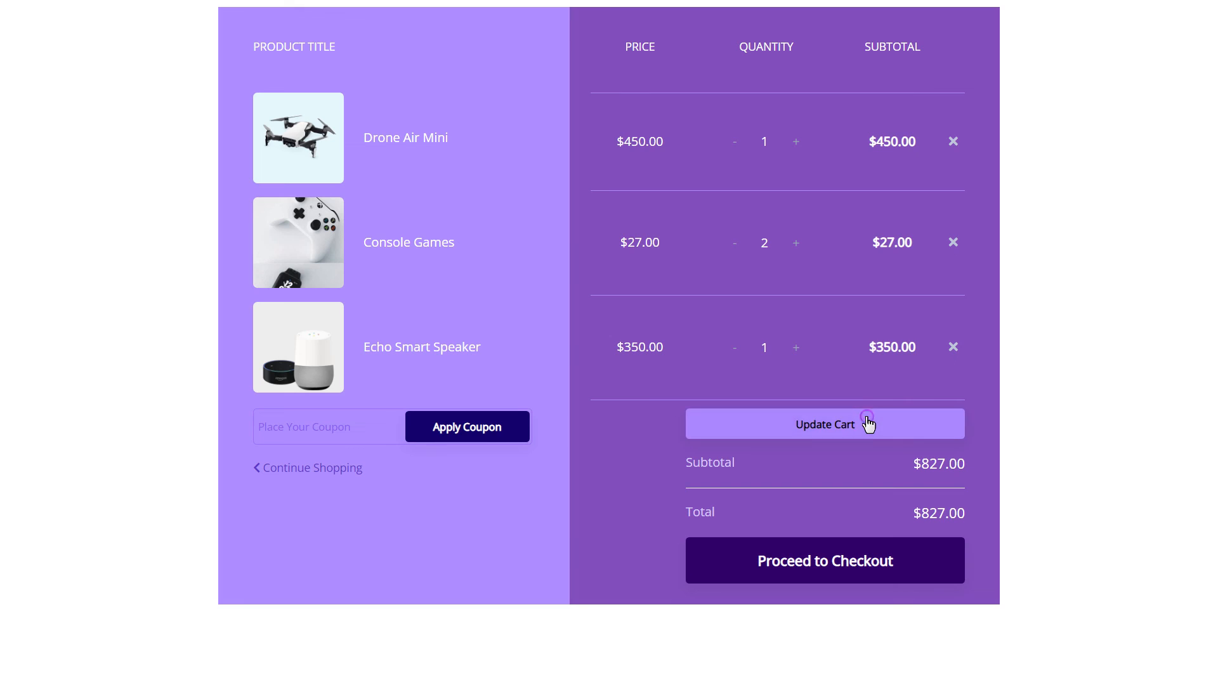
left_click(824, 423)
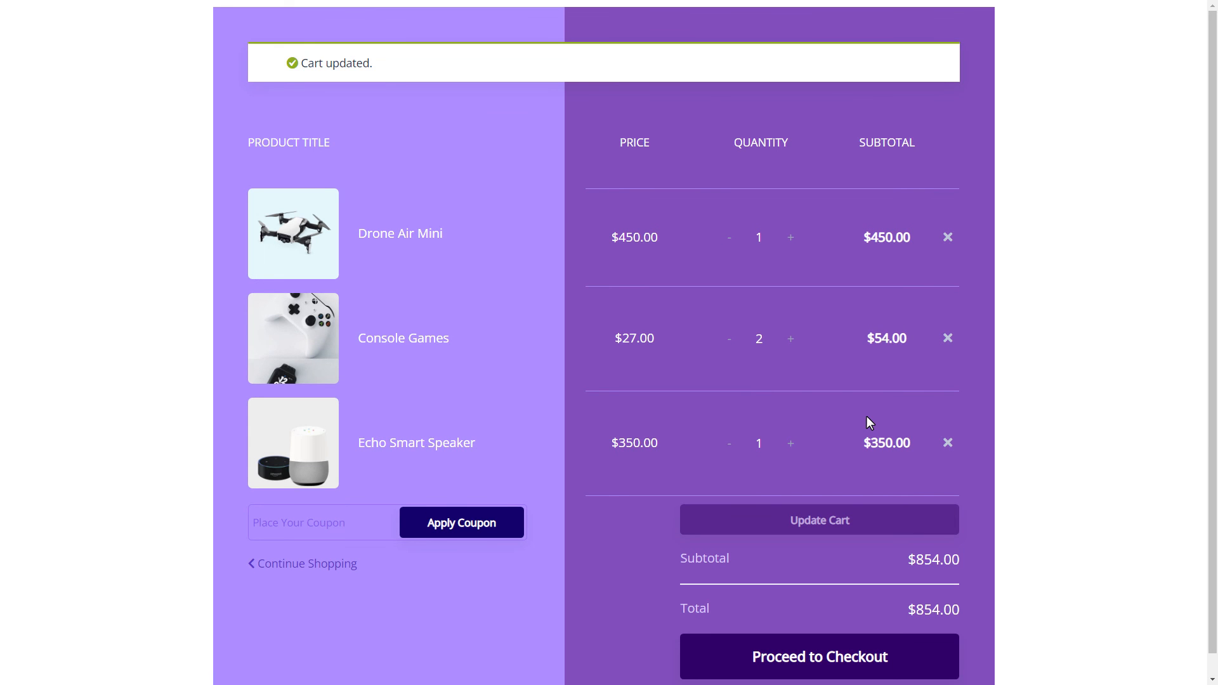